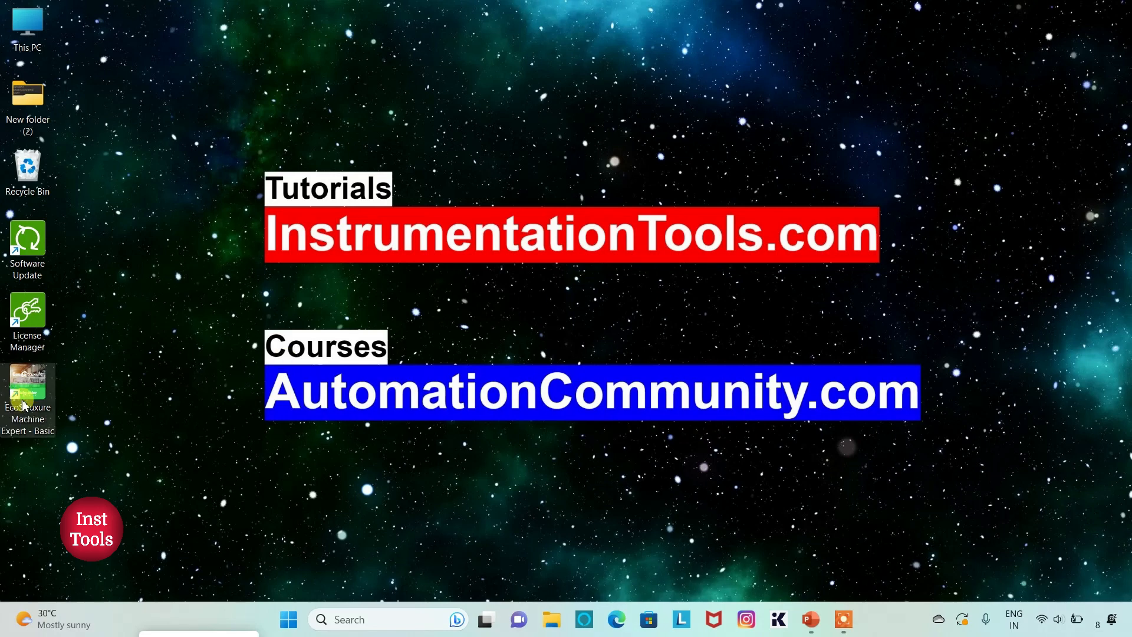
Step: Launch EcoStruxure Machine Expert - Basic and dismiss the unsaved project recovery prompt
double_click(27, 392)
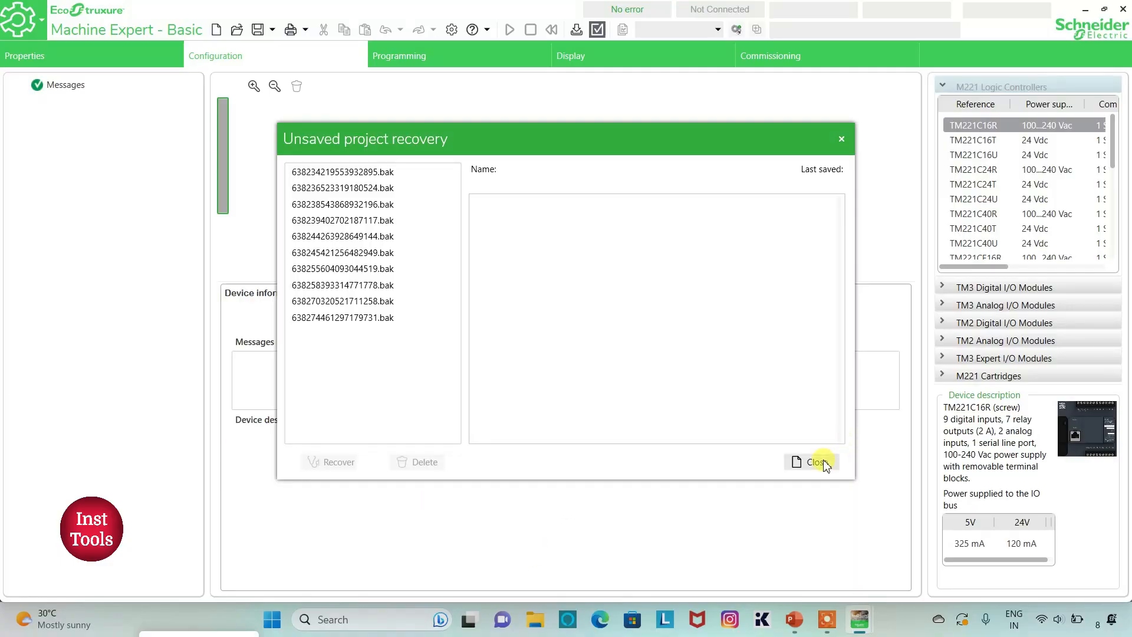
left_click(811, 462)
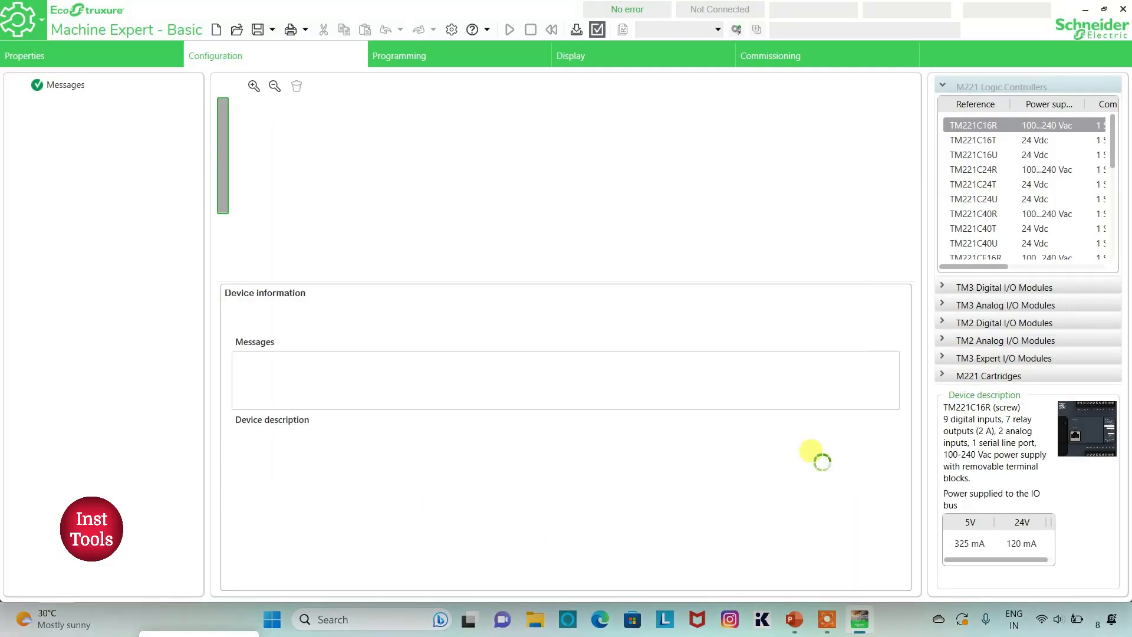
Step: Create a new project and apply read and write application protection as Inactive
left_click(23, 55)
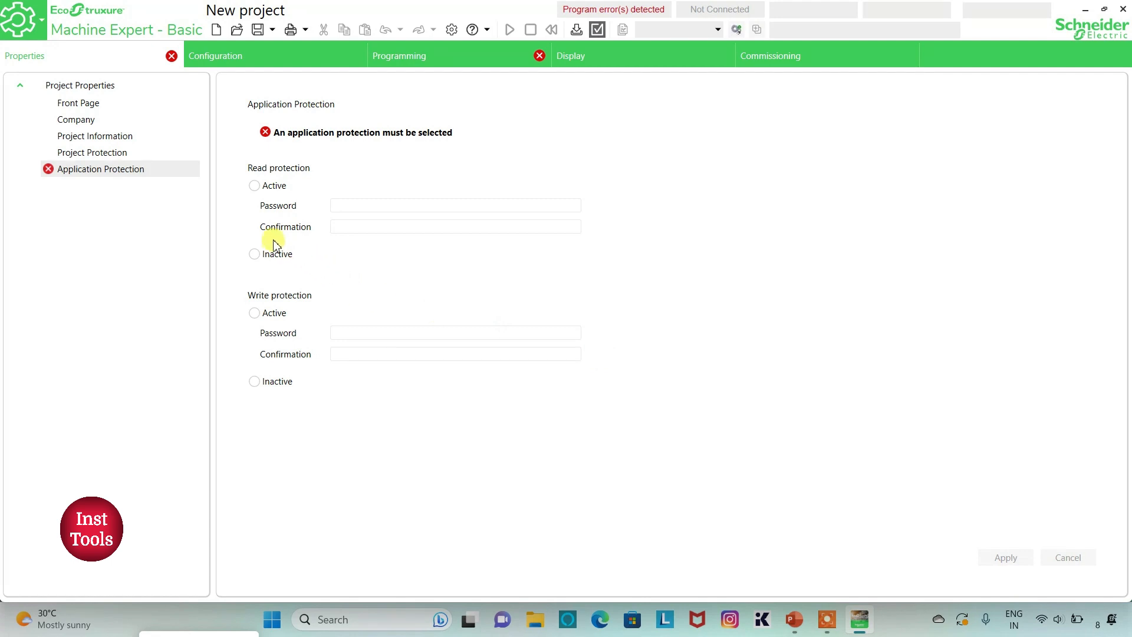
left_click(254, 253)
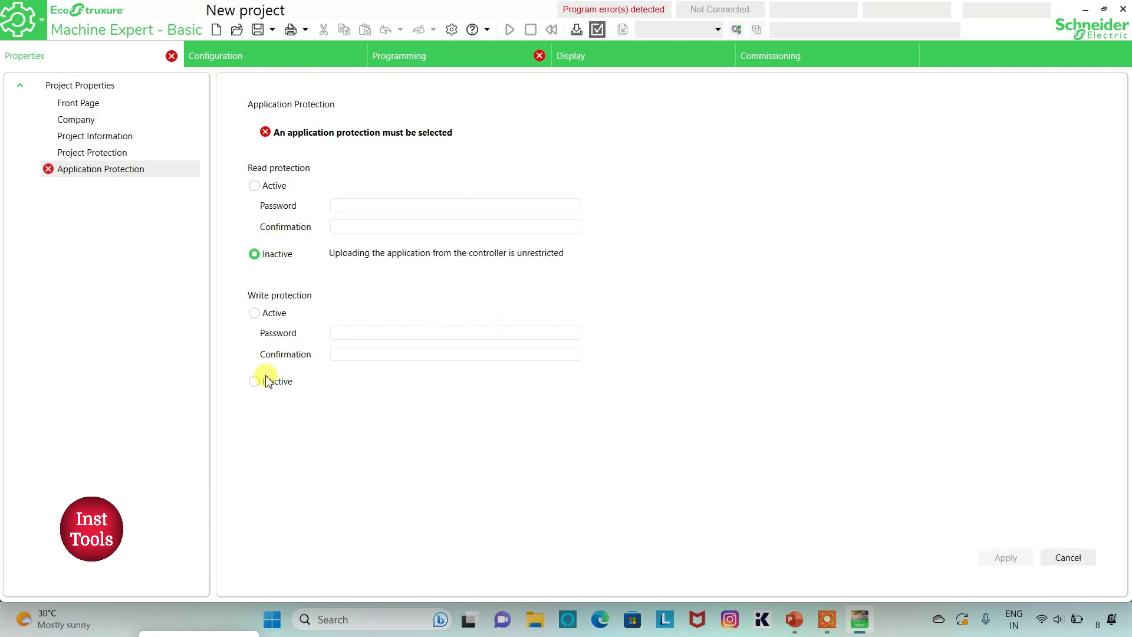
left_click(254, 382)
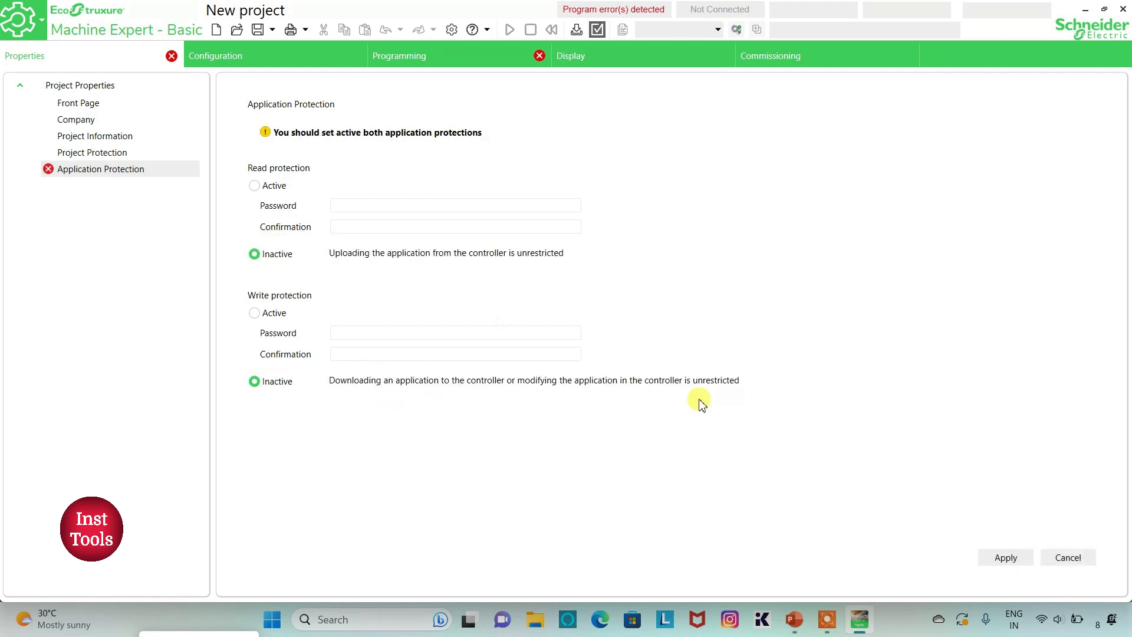
mouse_move(1006, 557)
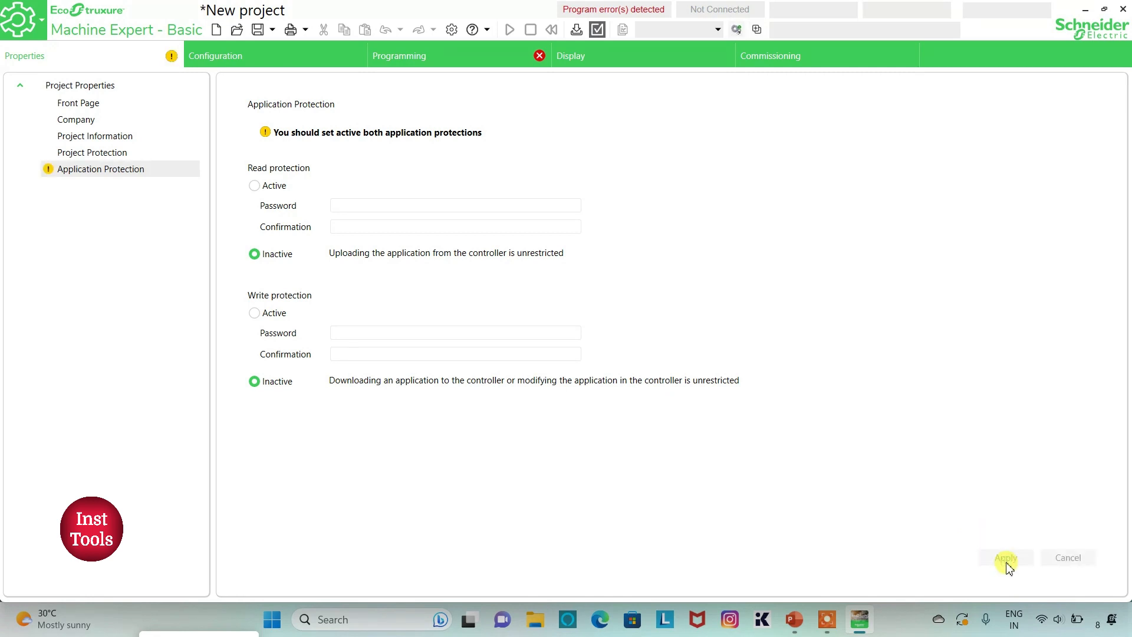
left_click(215, 56)
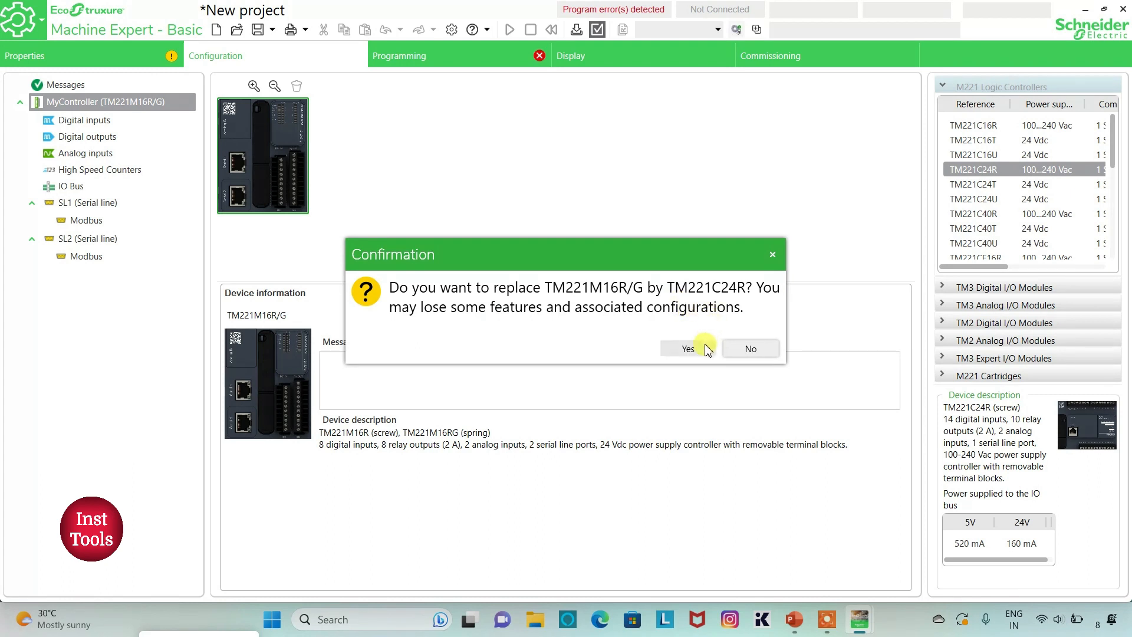
Step: Confirm replacing the TM221M16R/G controller with a TM221C24R
left_click(686, 349)
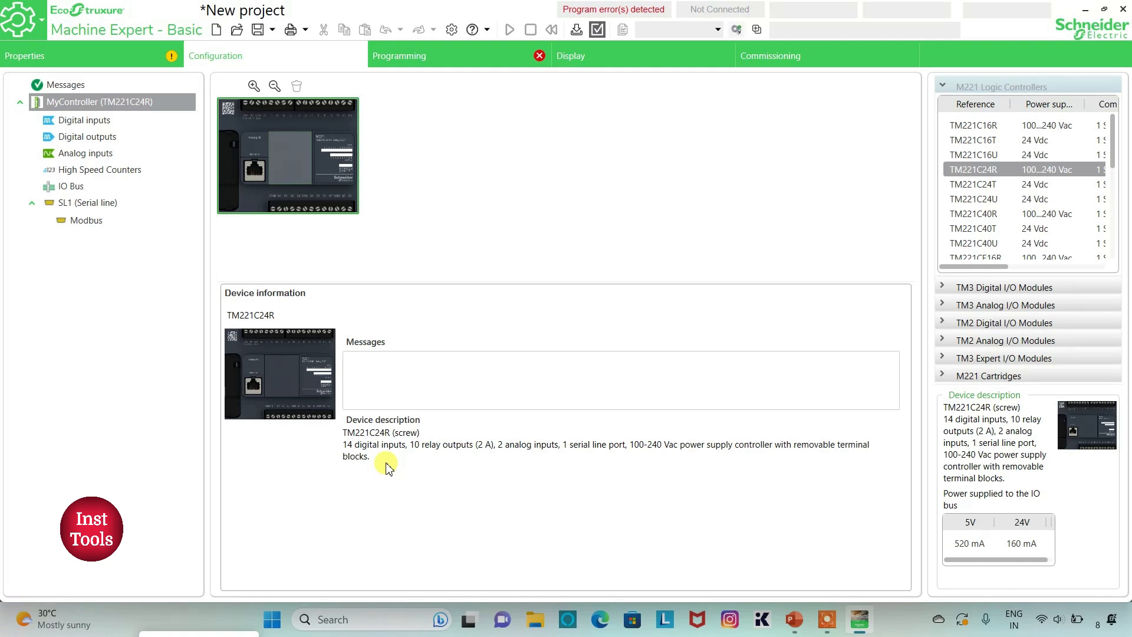
mouse_move(509, 470)
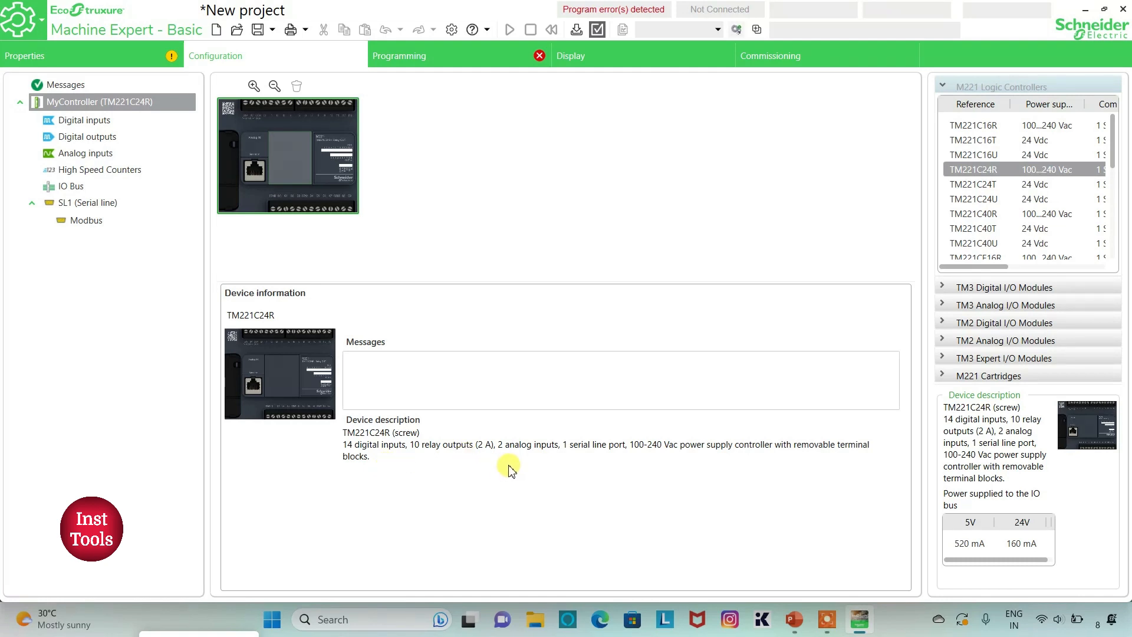
mouse_move(637, 462)
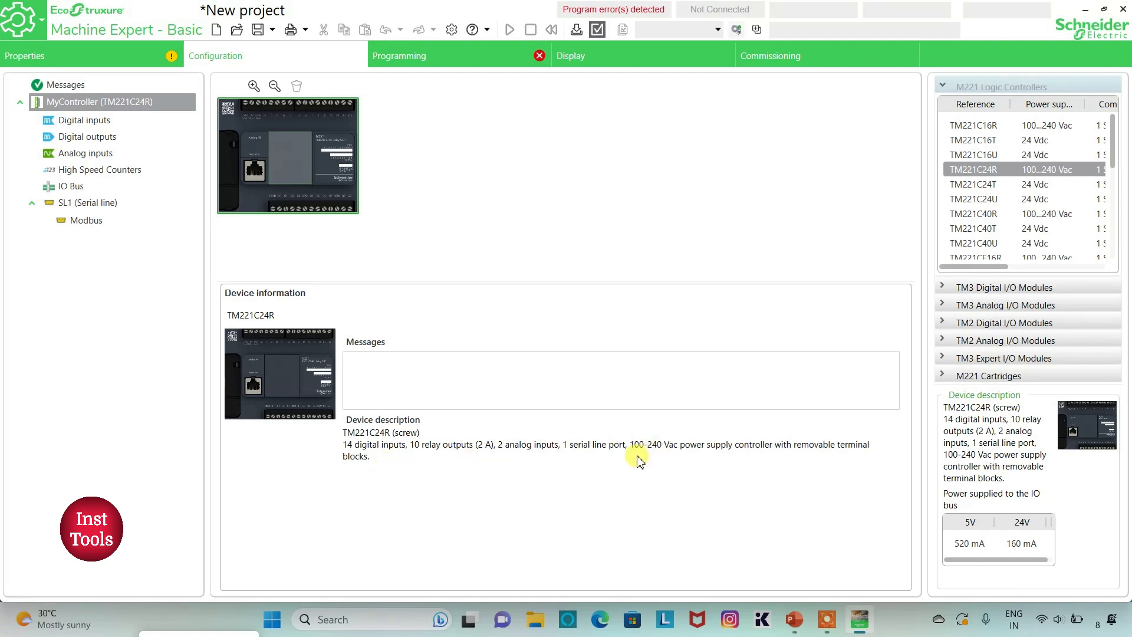
mouse_move(734, 462)
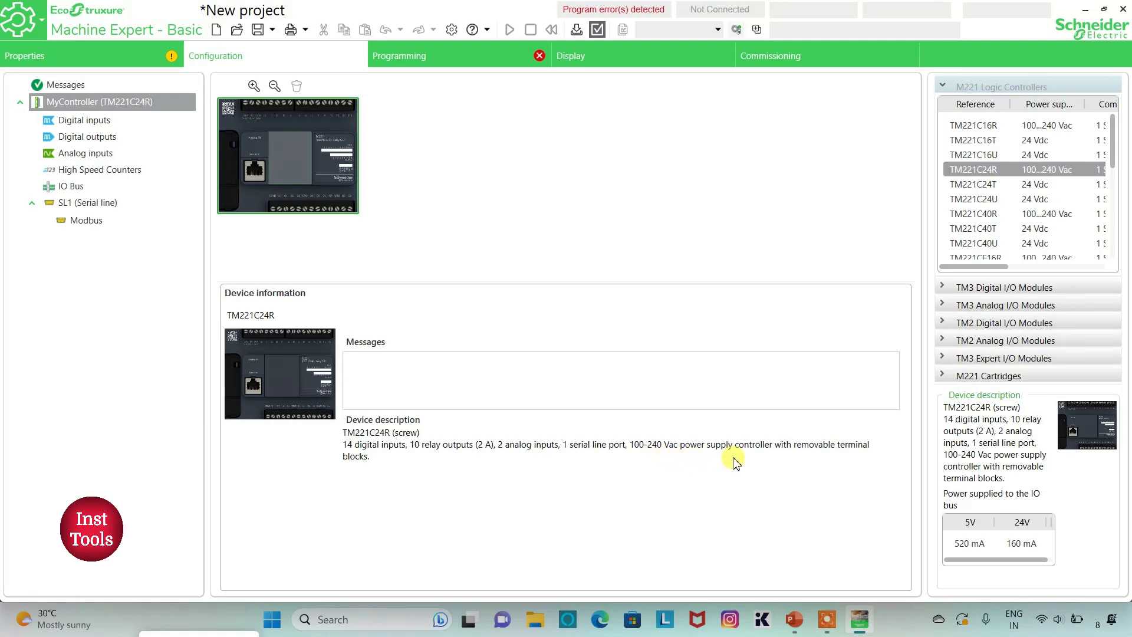
mouse_move(811, 467)
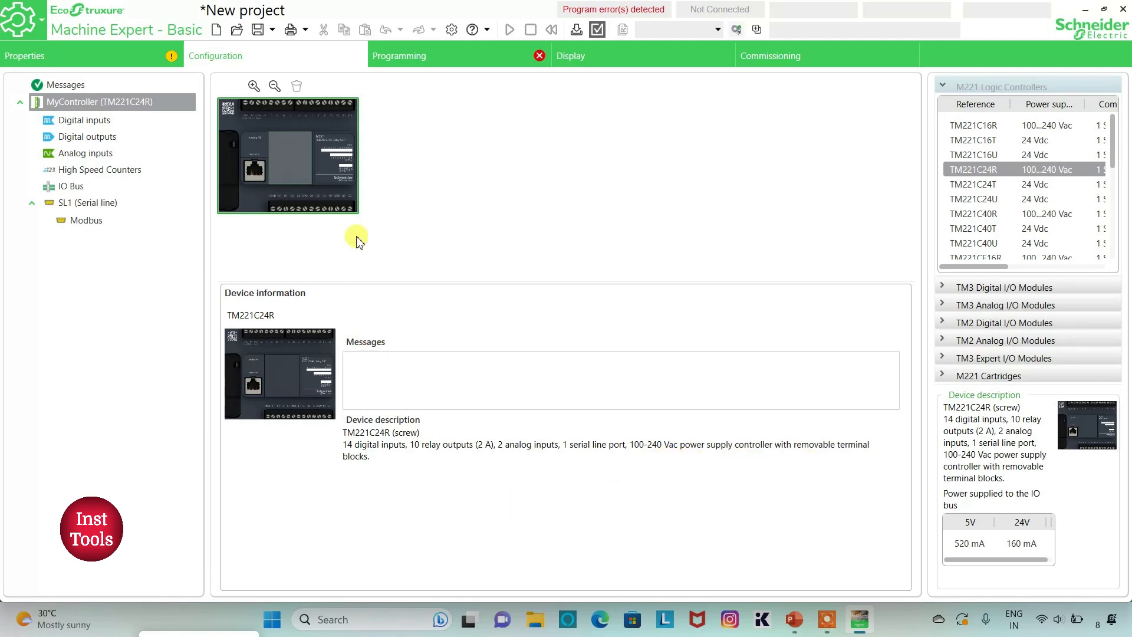
Step: Apply TMH2GDB as the protocol for serial line SL1
left_click(87, 203)
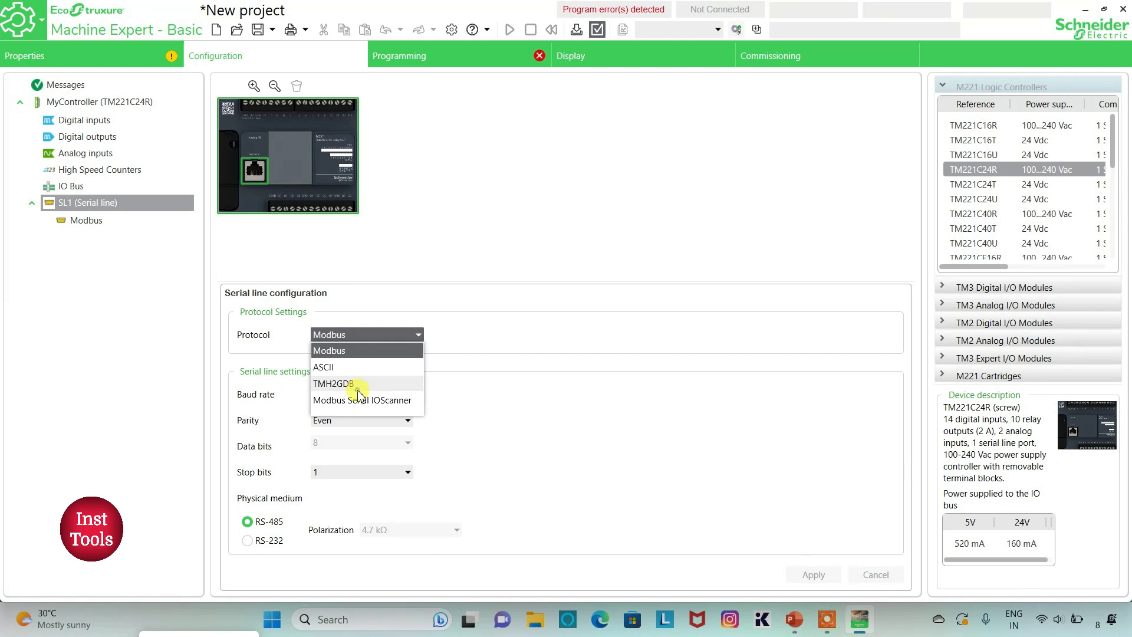
left_click(332, 383)
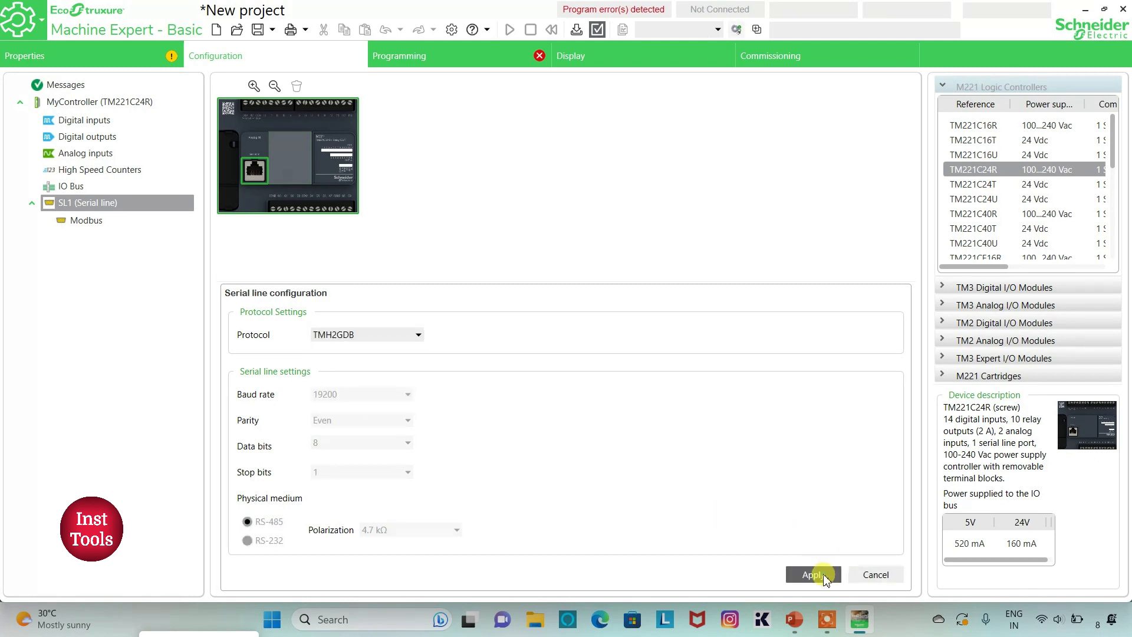
left_click(813, 574)
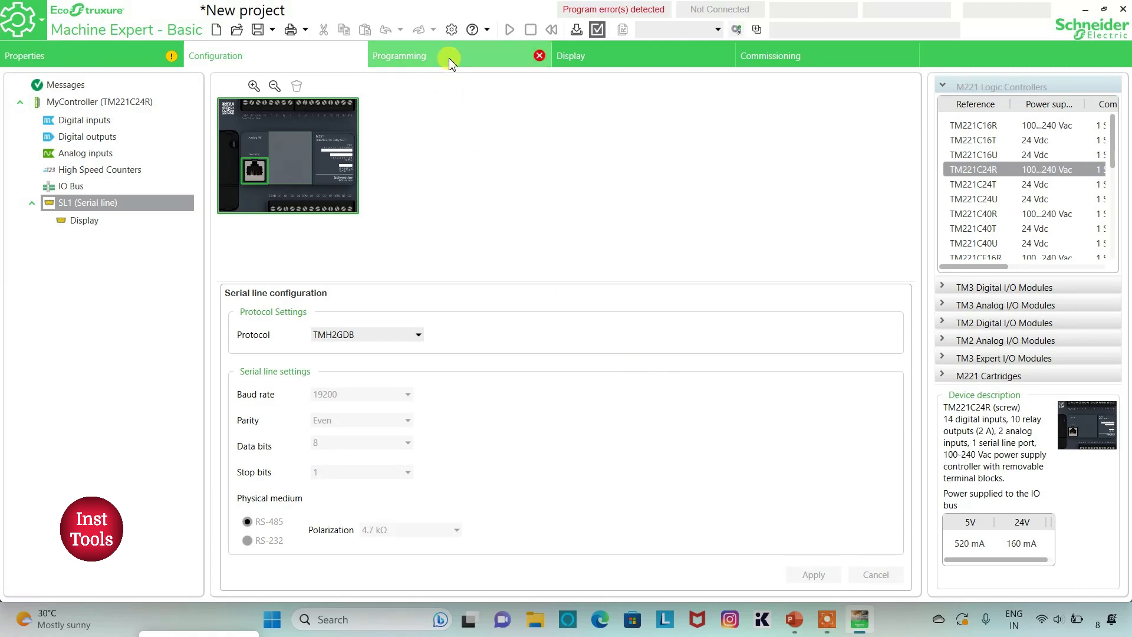
Step: Switch to the Programming workspace and show the ladder editor in fullscreen
left_click(400, 56)
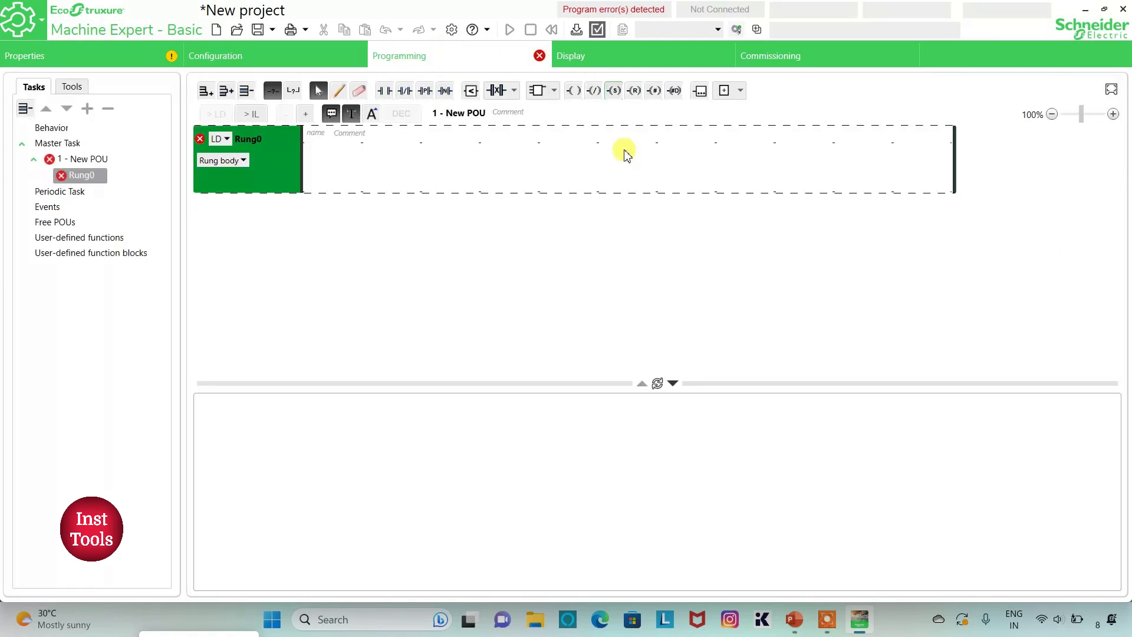
mouse_move(629, 134)
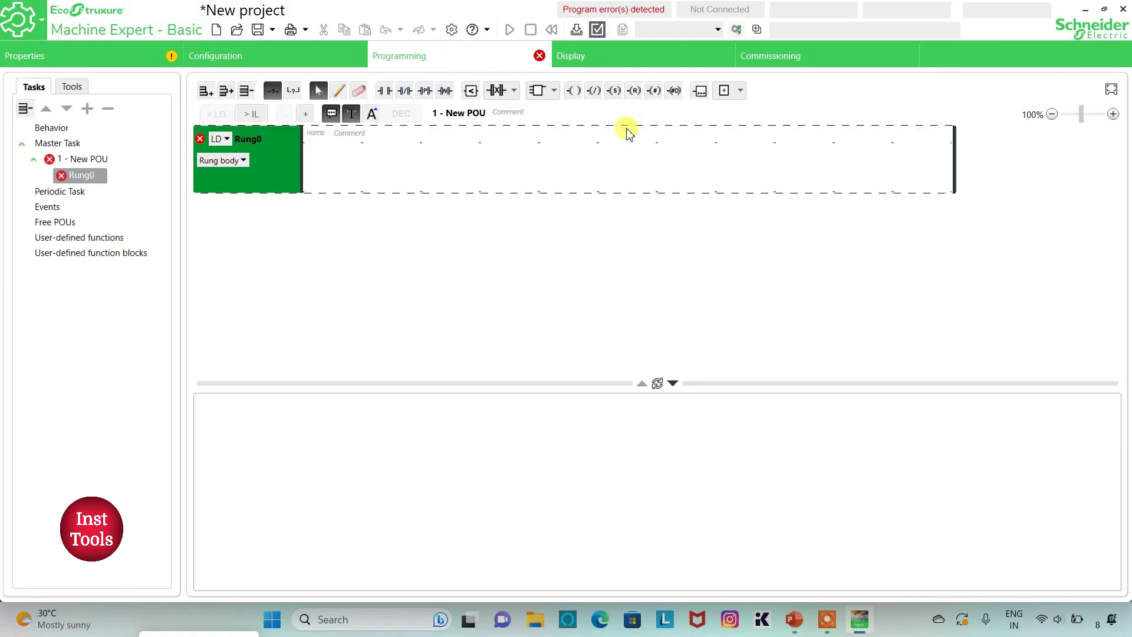
mouse_move(612, 219)
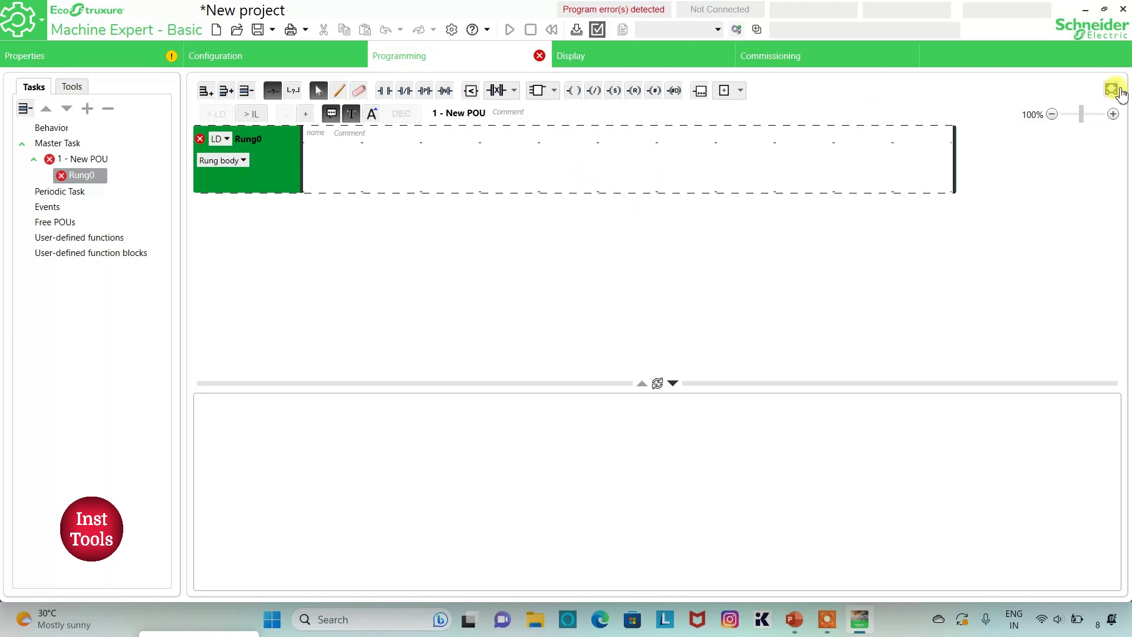
mouse_move(1118, 87)
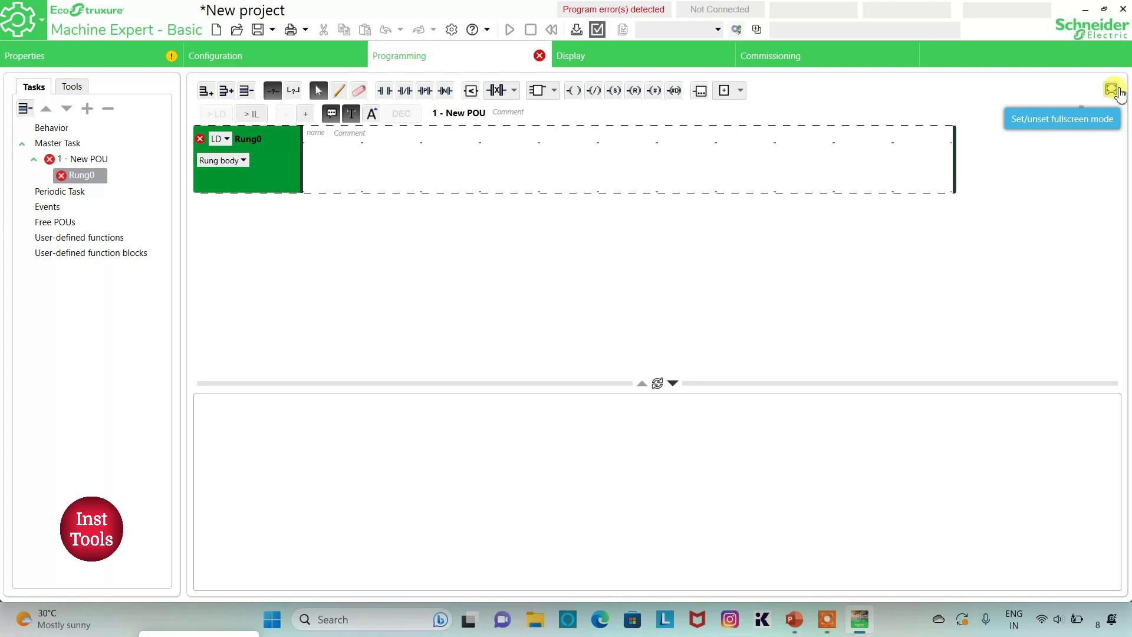
left_click(1114, 89)
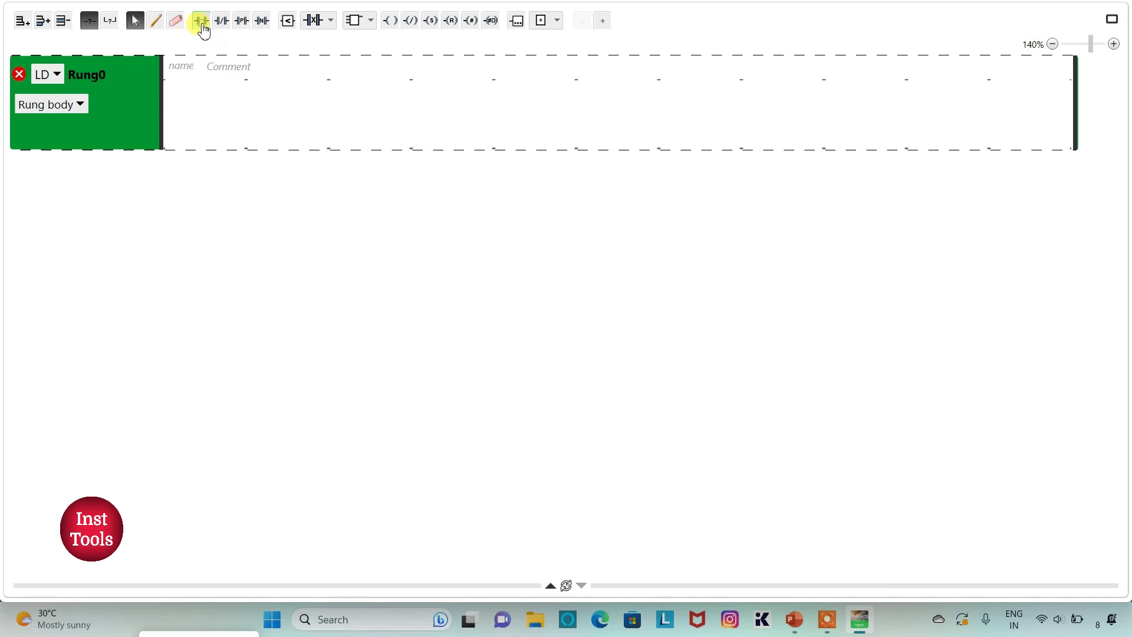
Step: Place a normally open contact on Rung0 addressed to input %I0.0
left_click(200, 20)
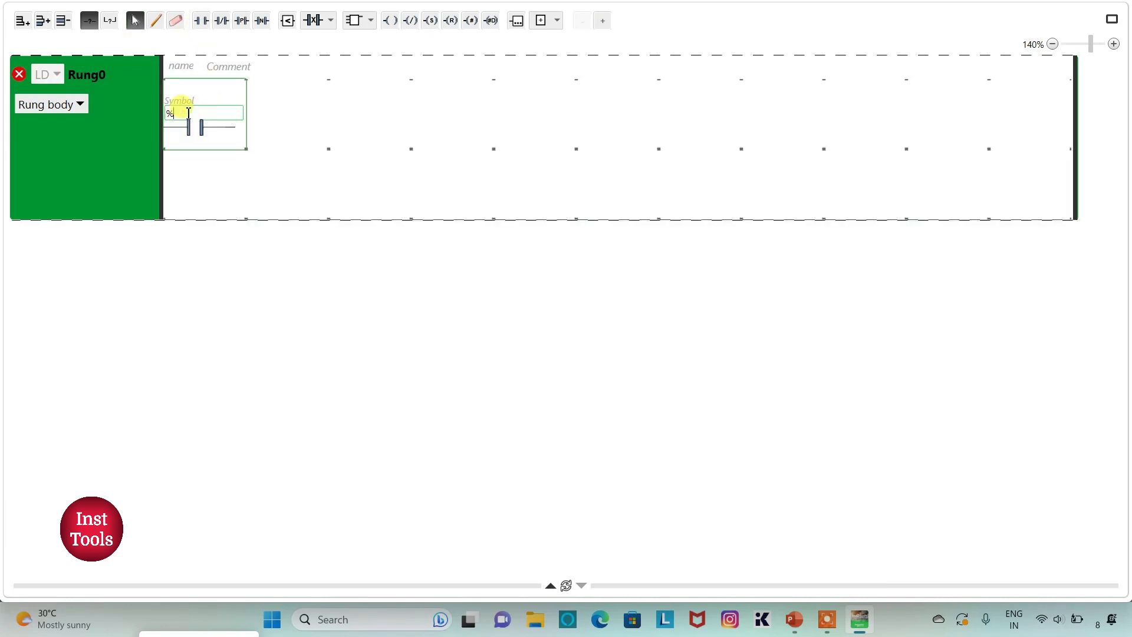
type("%i")
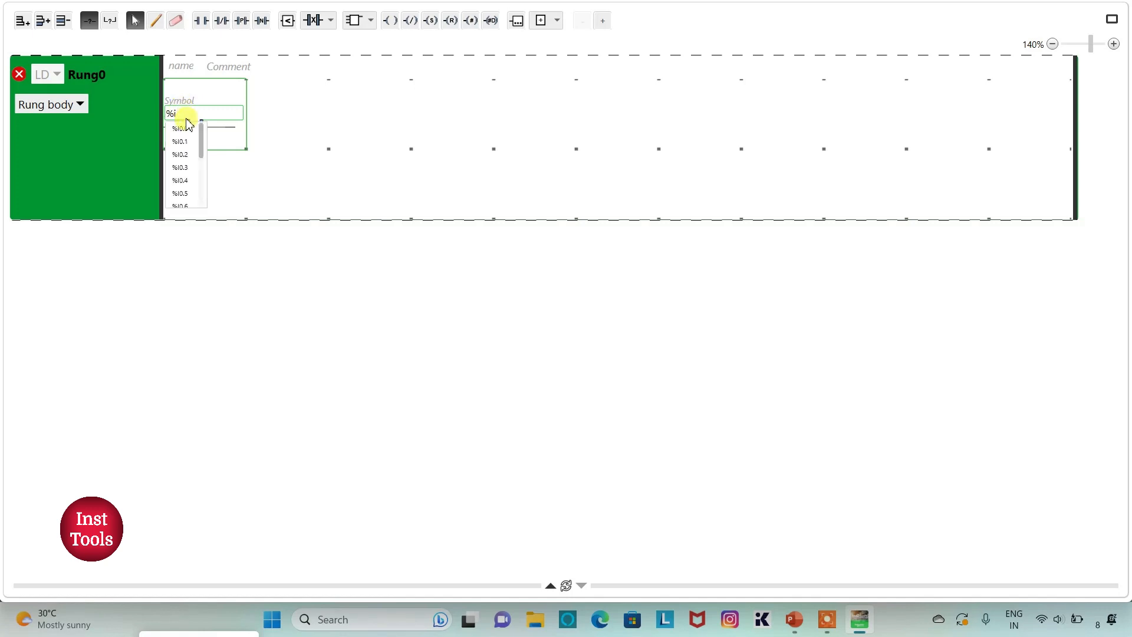
left_click(178, 128)
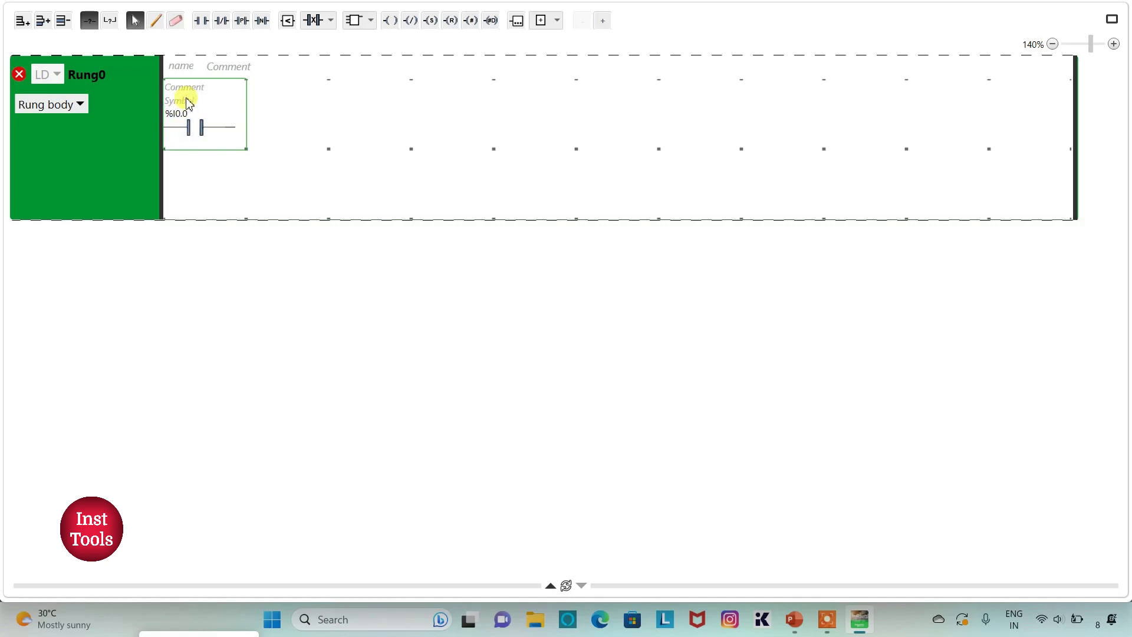
Step: Give the %I0.0 contact the symbol START_BUTTON and associate it
left_click(187, 100)
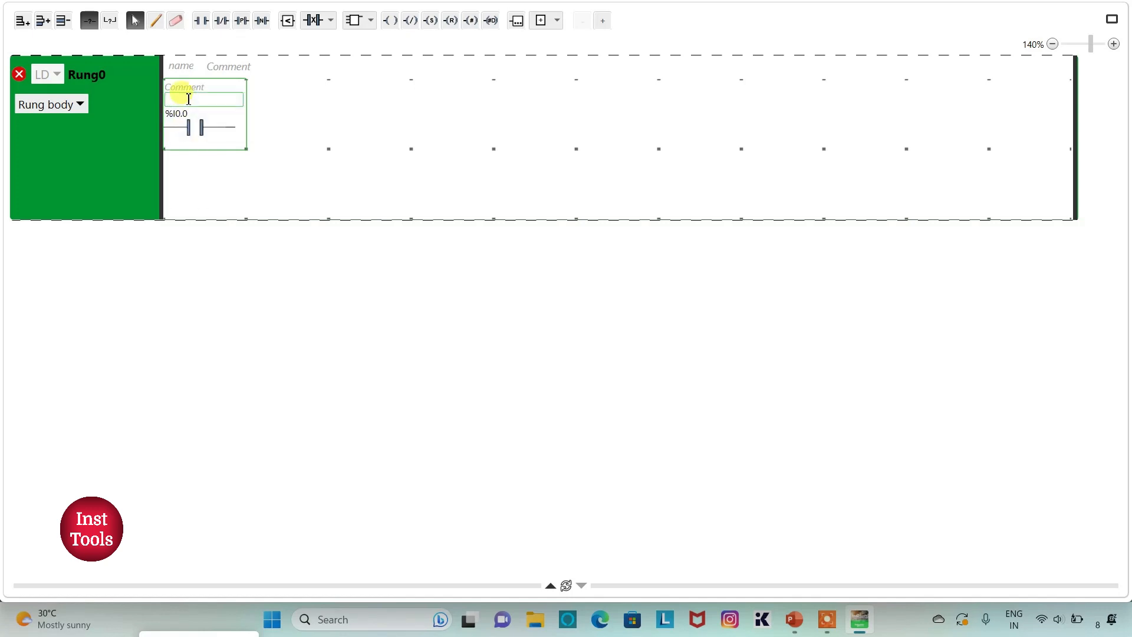
type("StART")
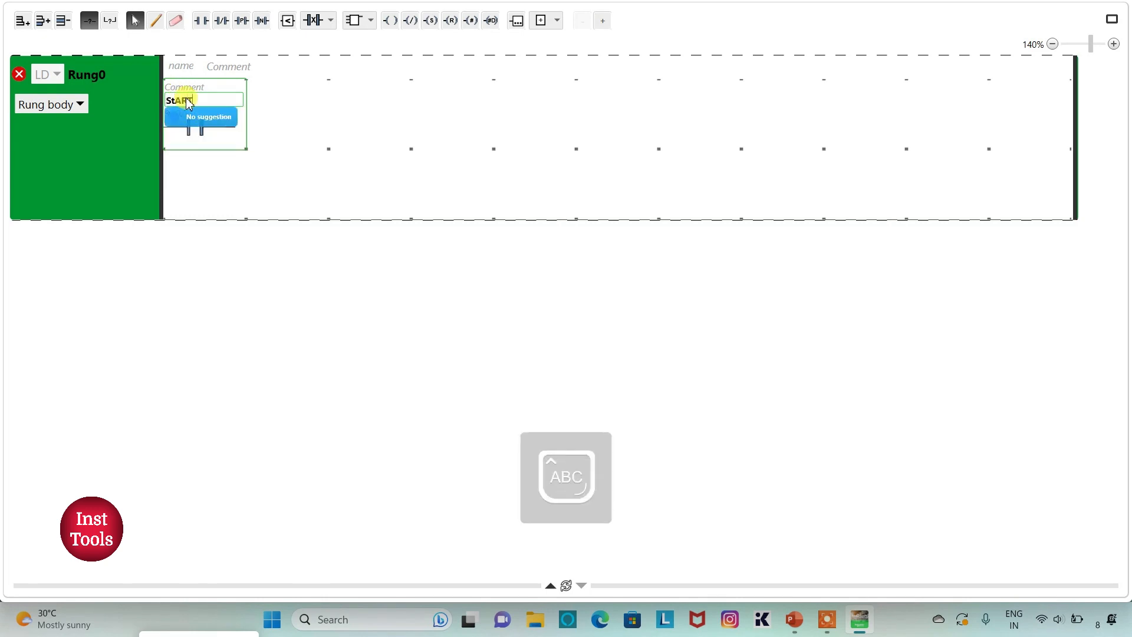
type("_BU")
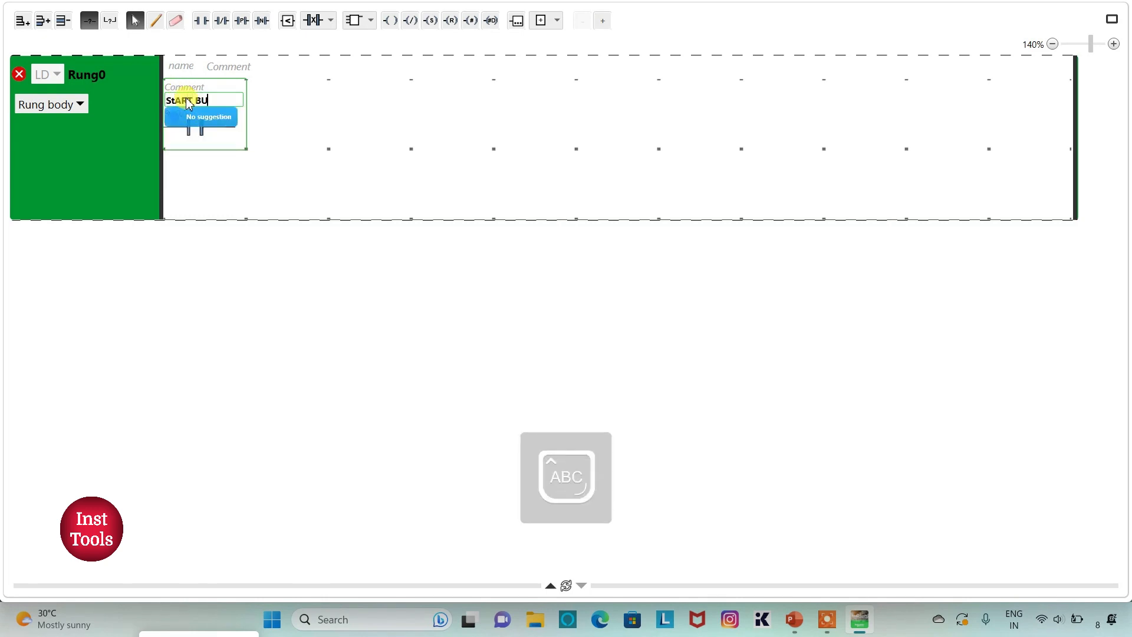
type("TTO")
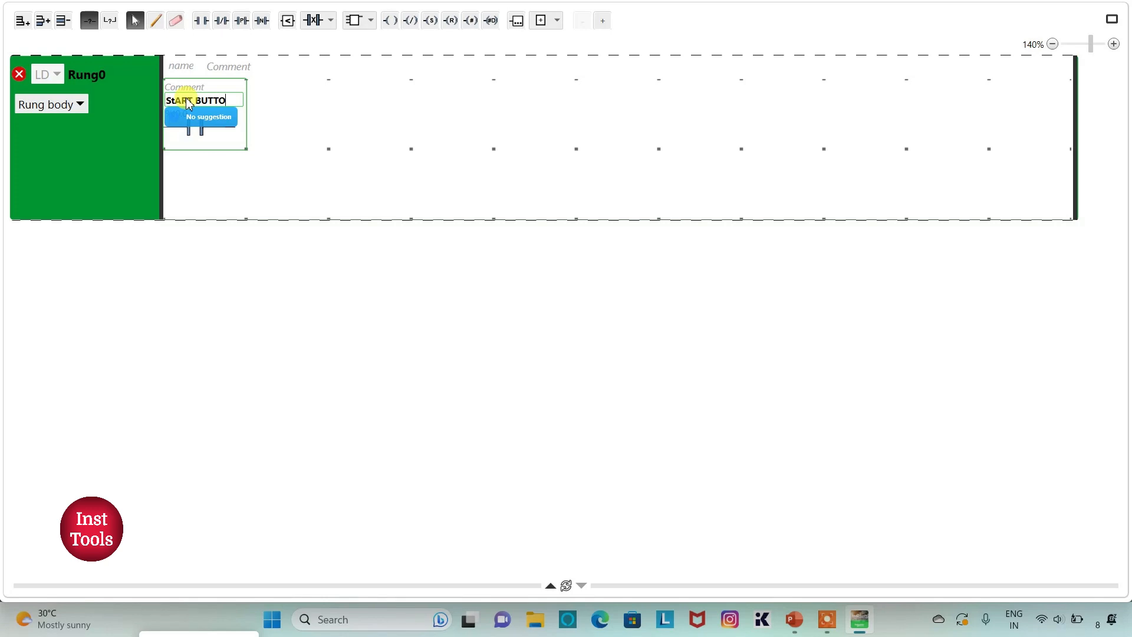
key("Enter")
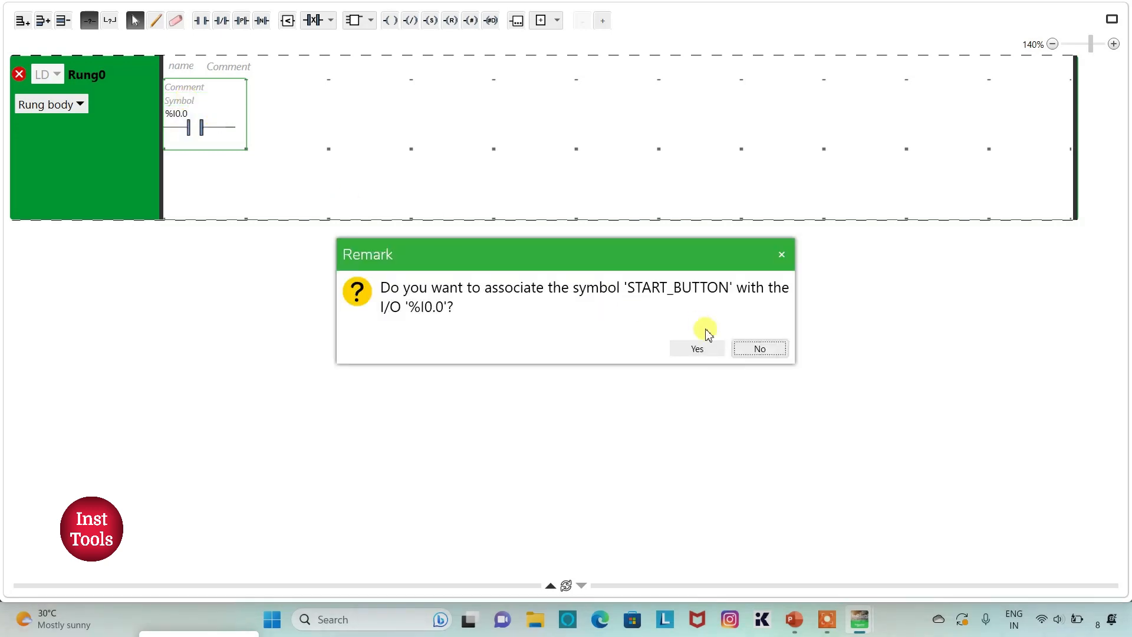
left_click(696, 349)
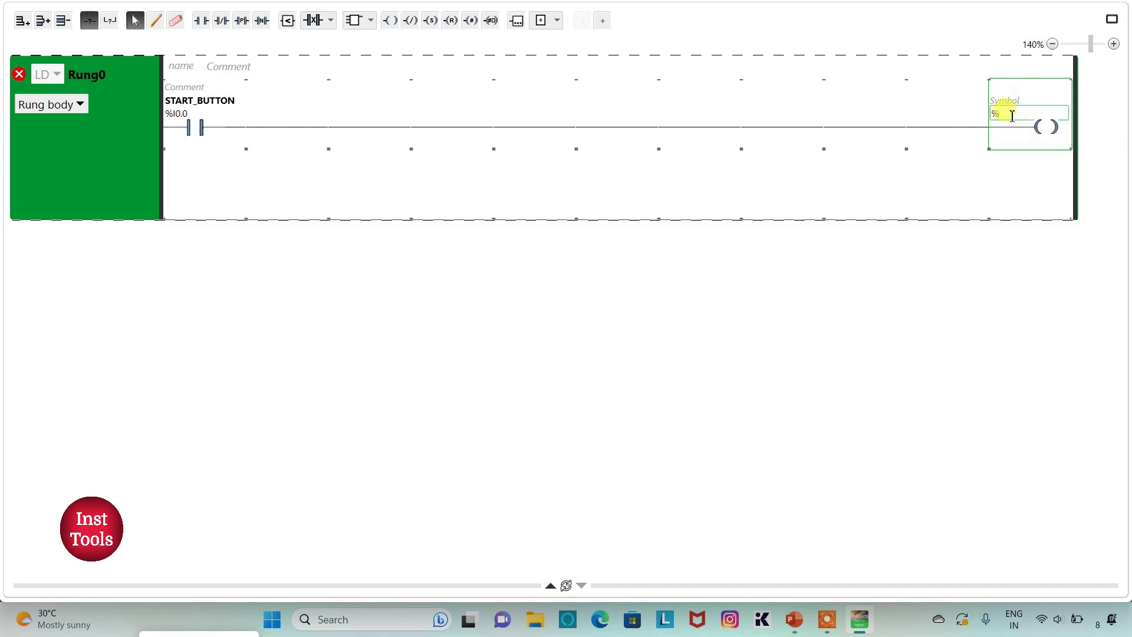
Step: Address the Rung0 coil as %Q0.0 with the symbol PUMP and associate it
type("%Q0.0")
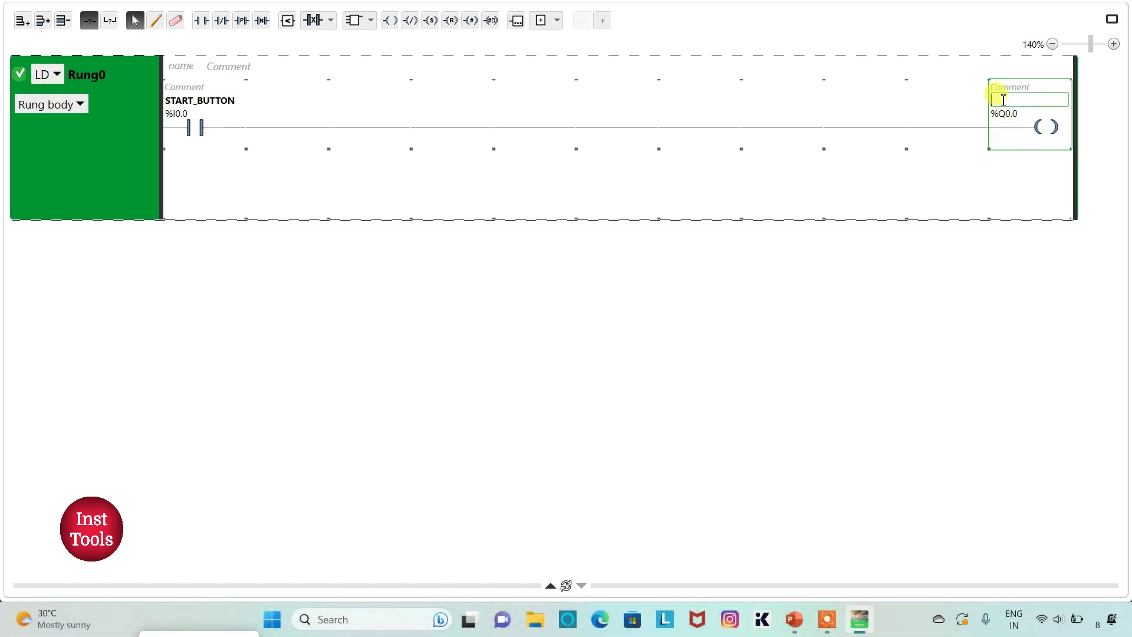
type("PUMP")
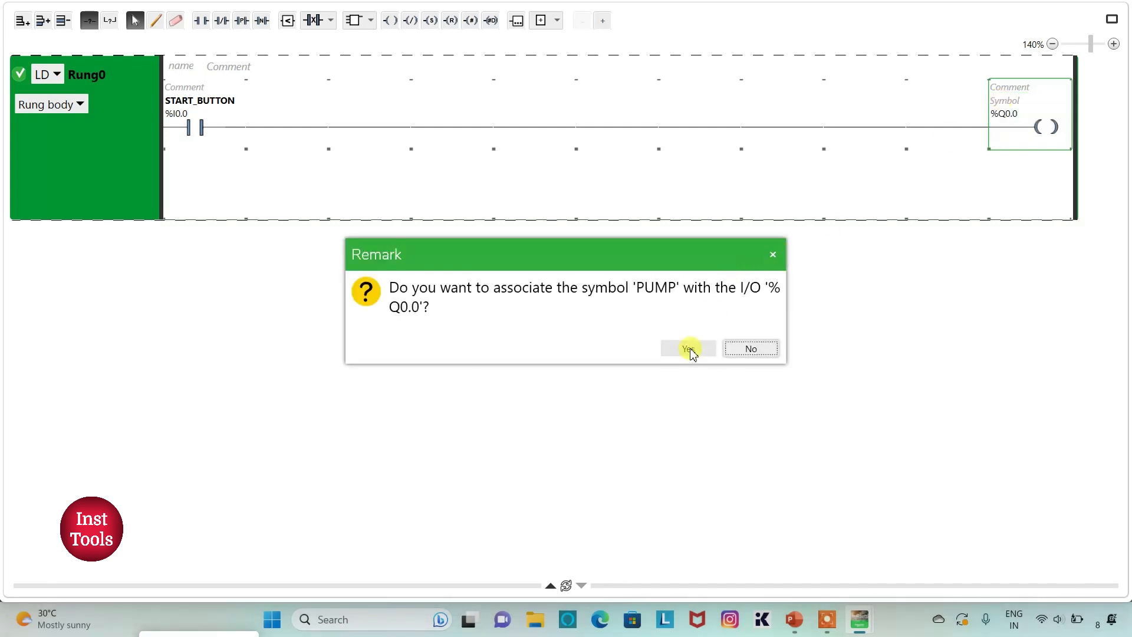
left_click(687, 349)
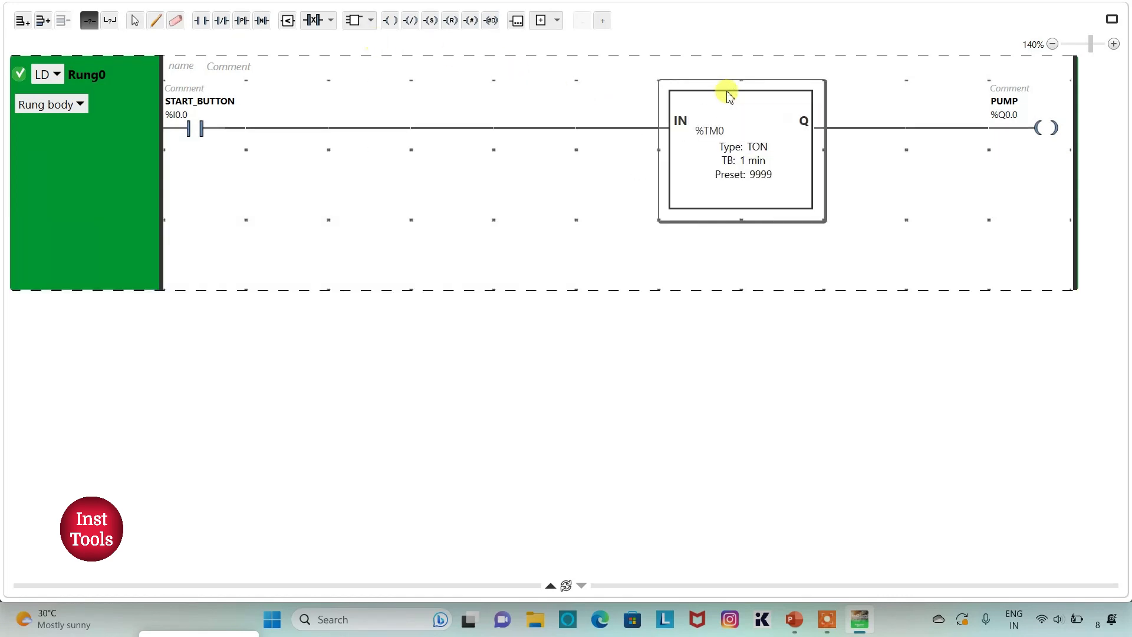
mouse_move(730, 129)
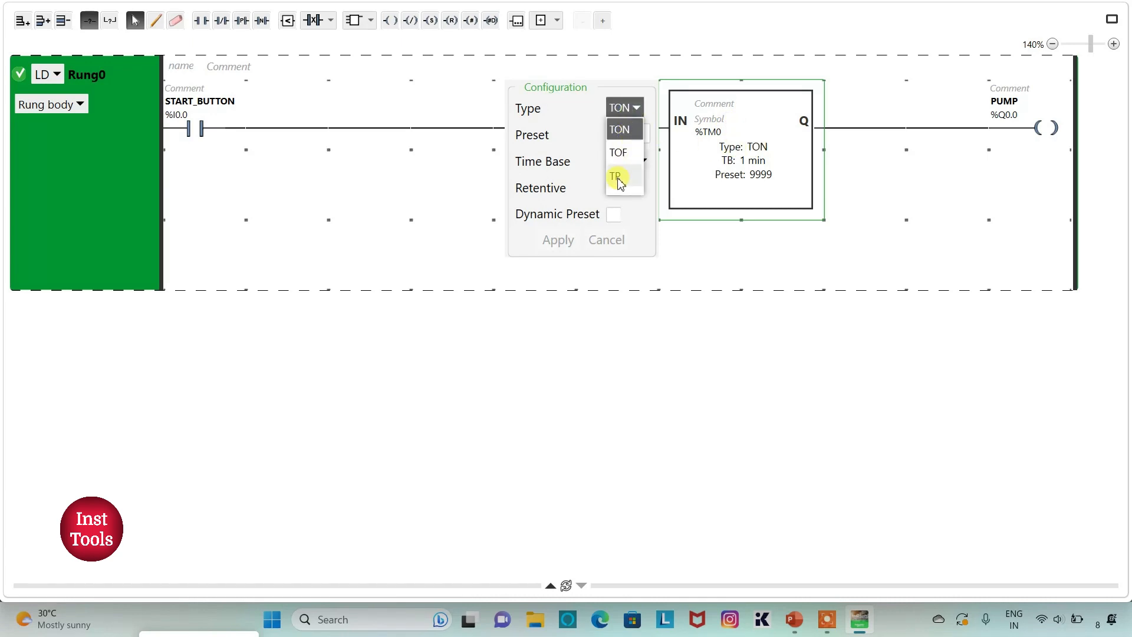
Step: Configure timer %TM0 as type TP with 1 s time base and preset 10
left_click(615, 177)
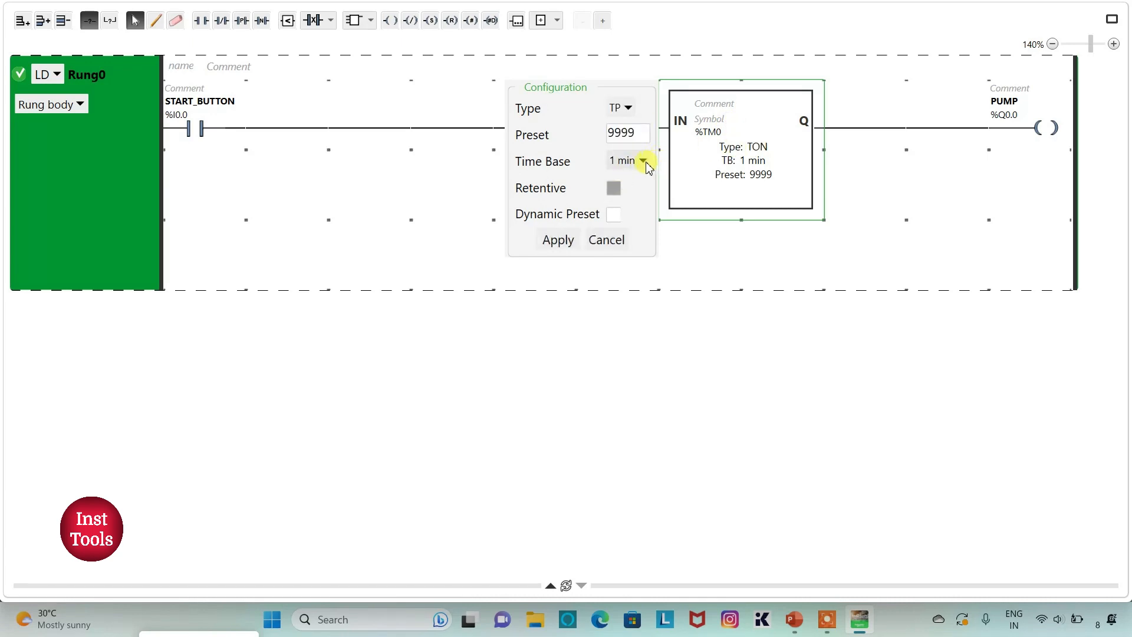
left_click(642, 161)
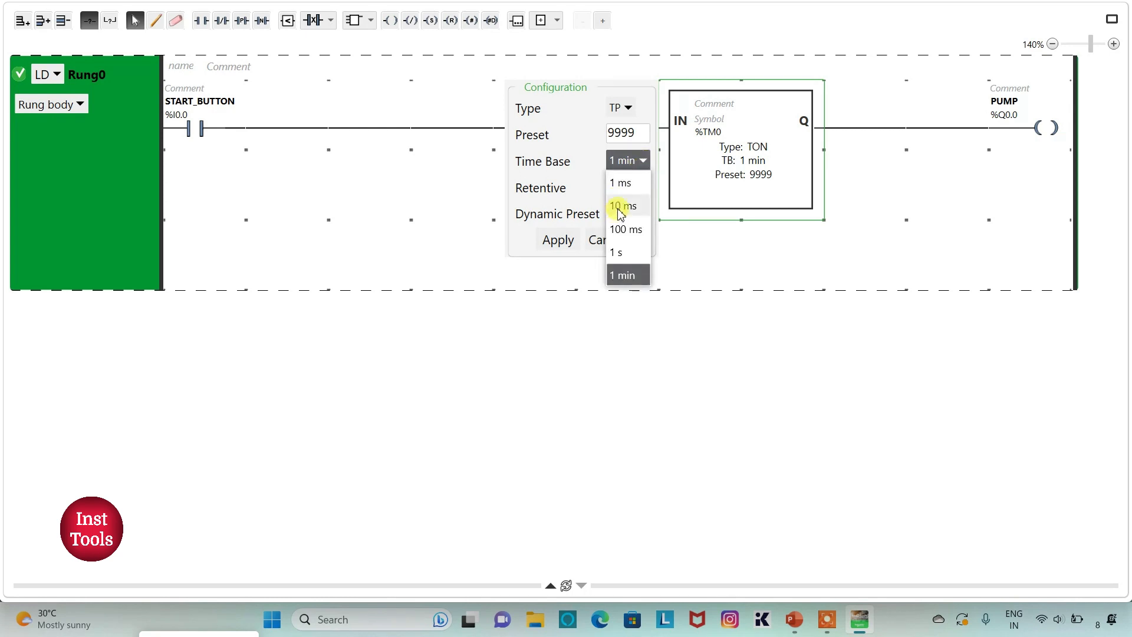
left_click(616, 252)
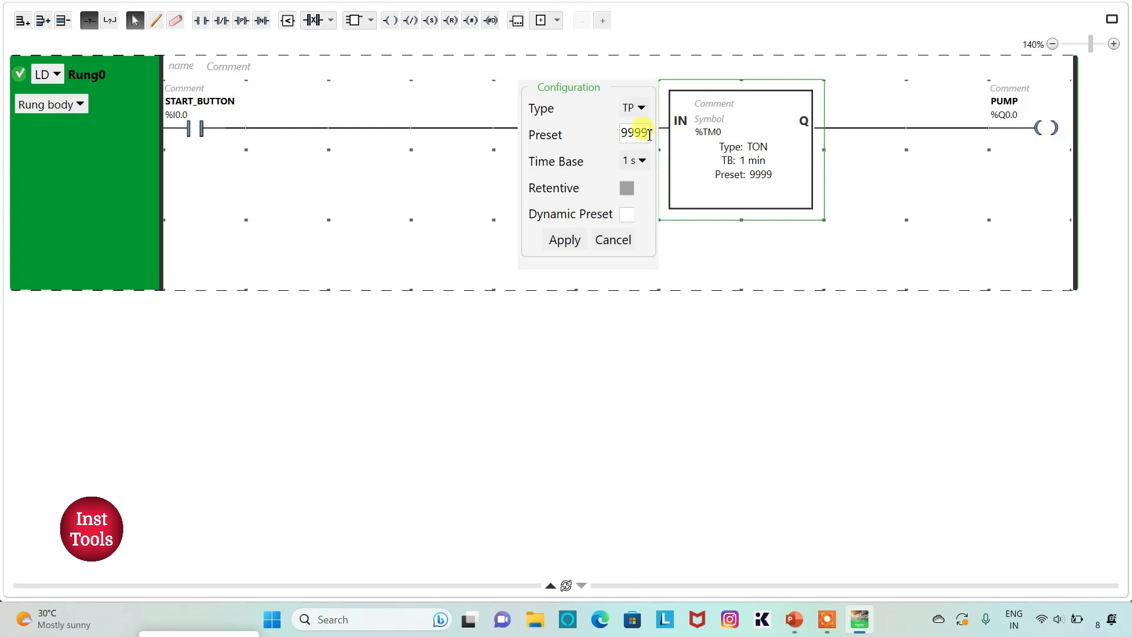
key("Backspace")
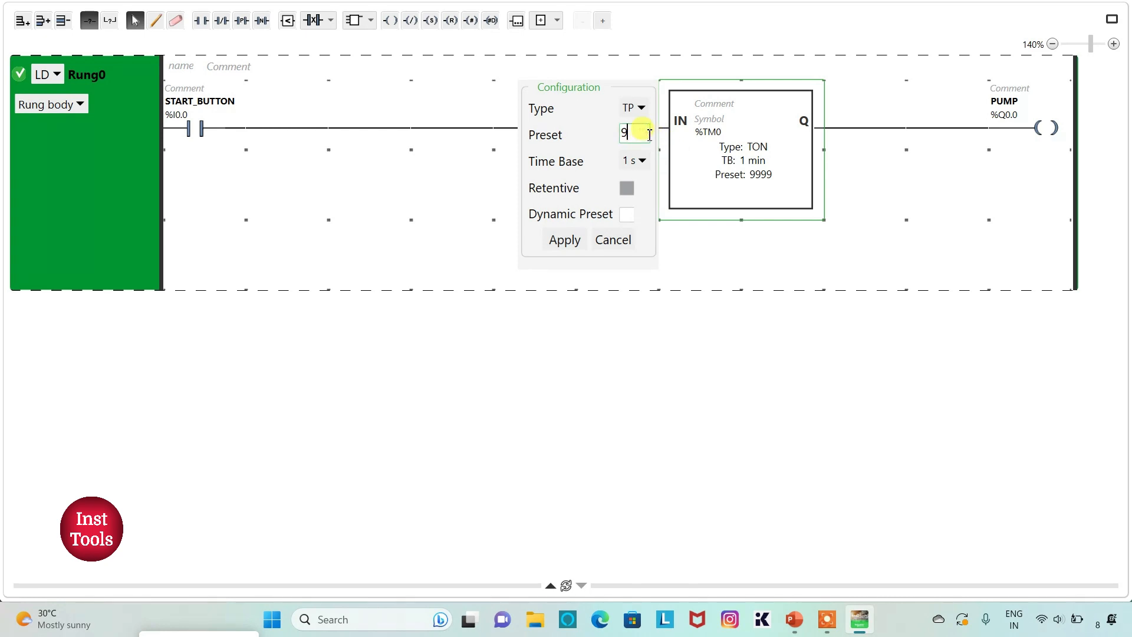
type("10")
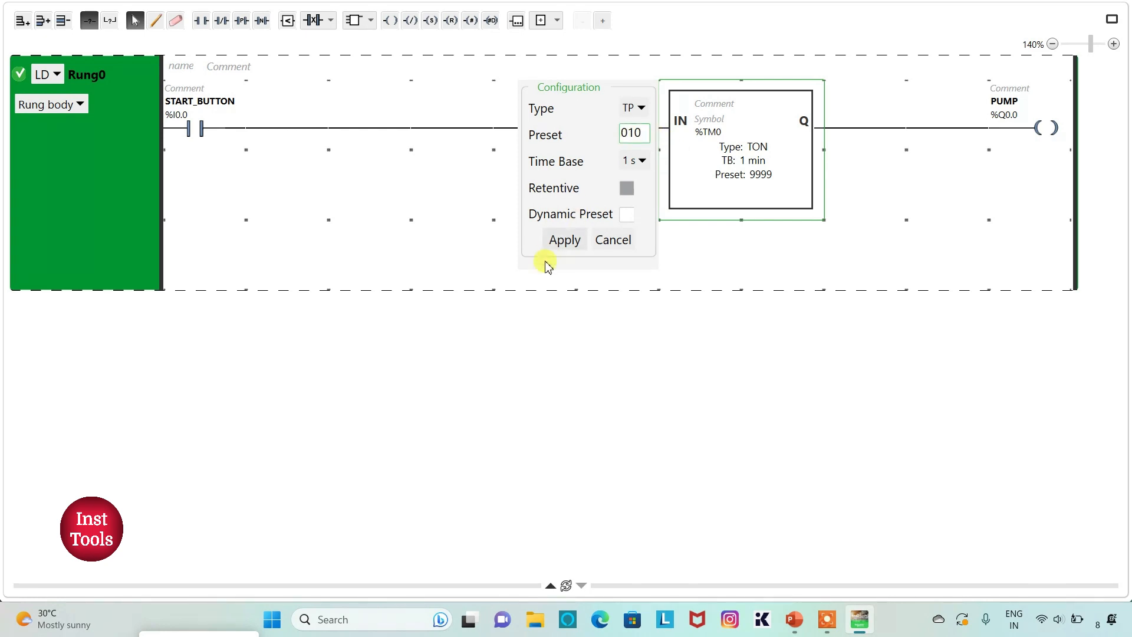
left_click(564, 240)
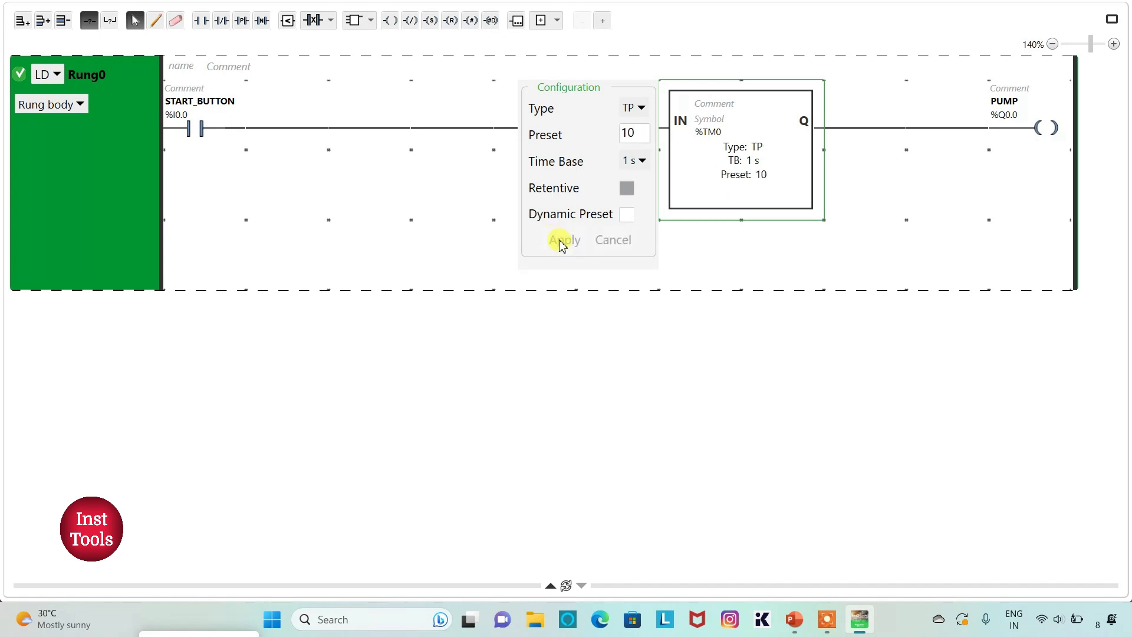
left_click(563, 240)
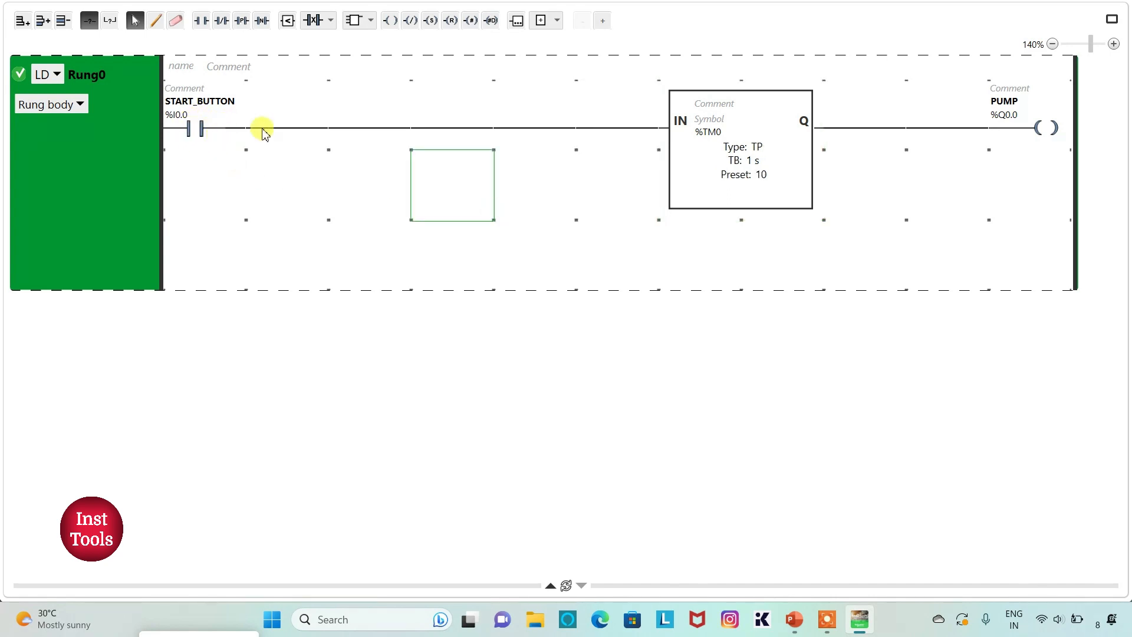
mouse_move(1032, 148)
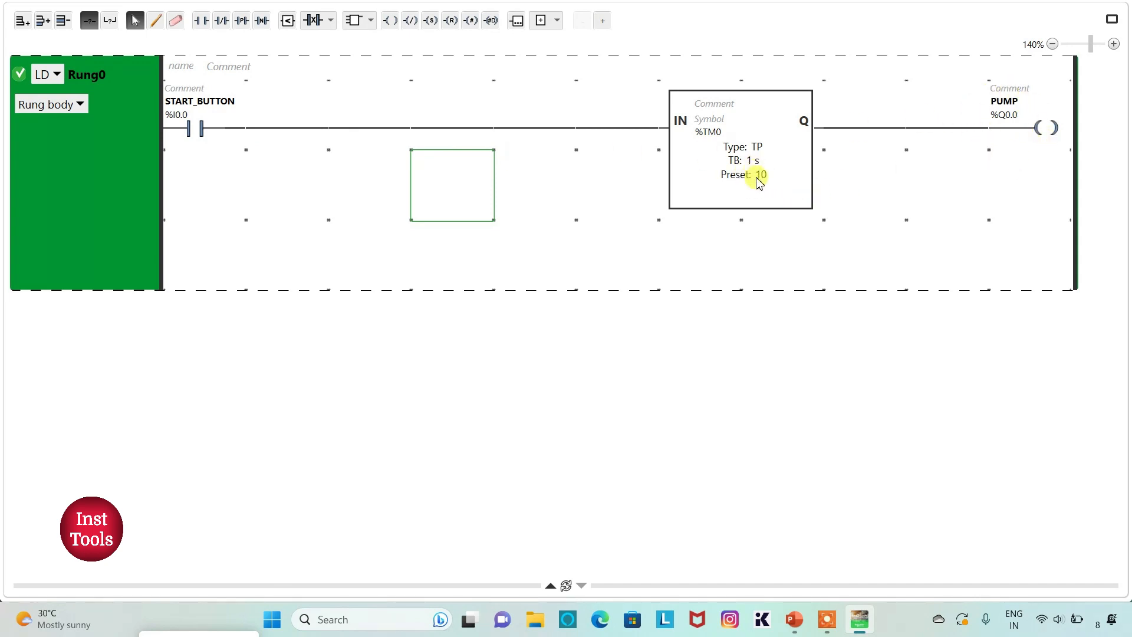
left_click(760, 175)
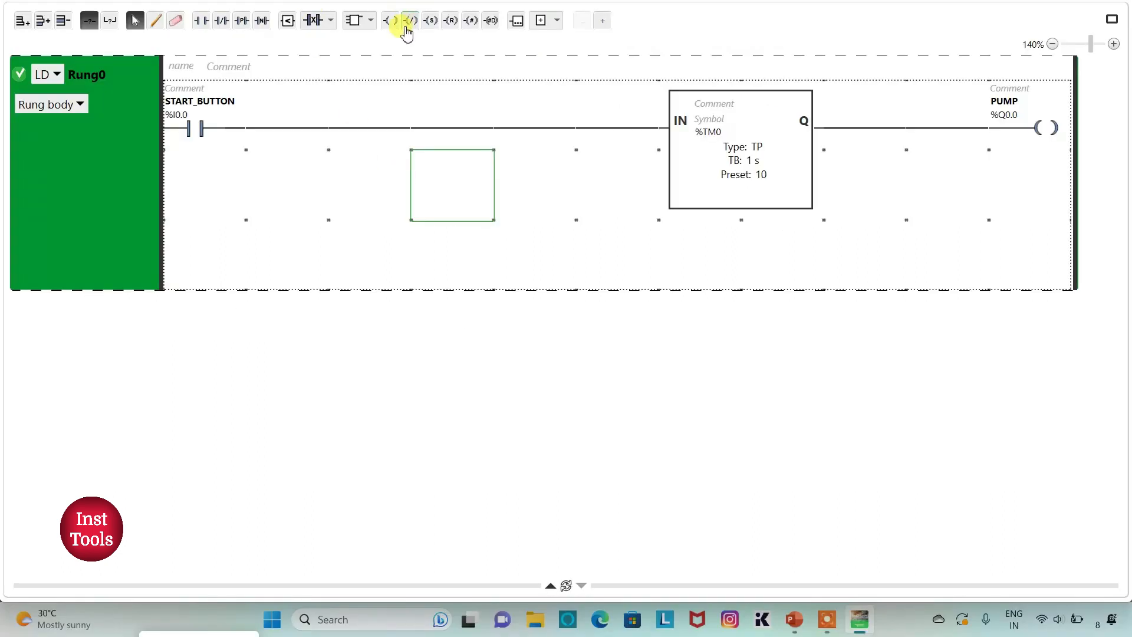
Step: Add a %M0 coil on a lower branch wired from the rung after START_BUTTON
left_click(410, 19)
type("%M")
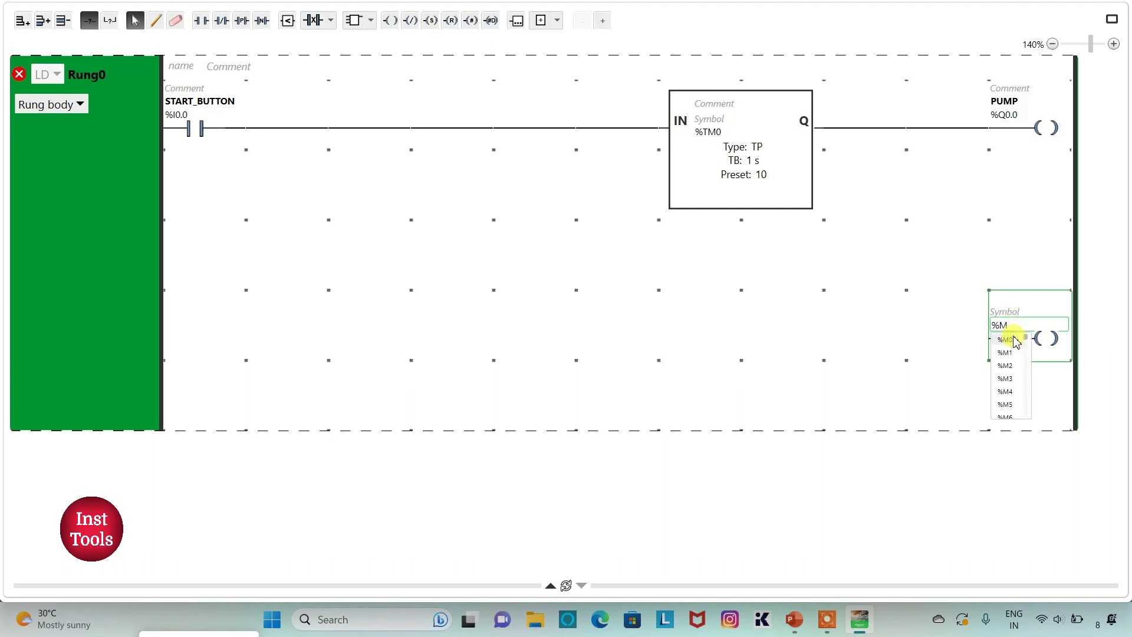
left_click(1004, 339)
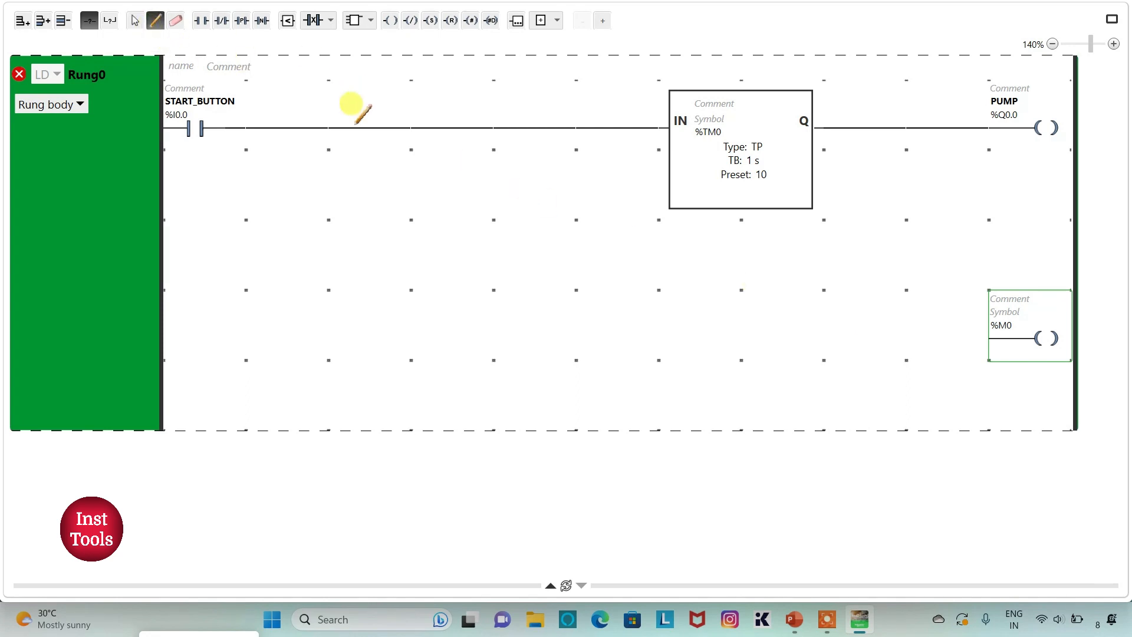
left_click(370, 115)
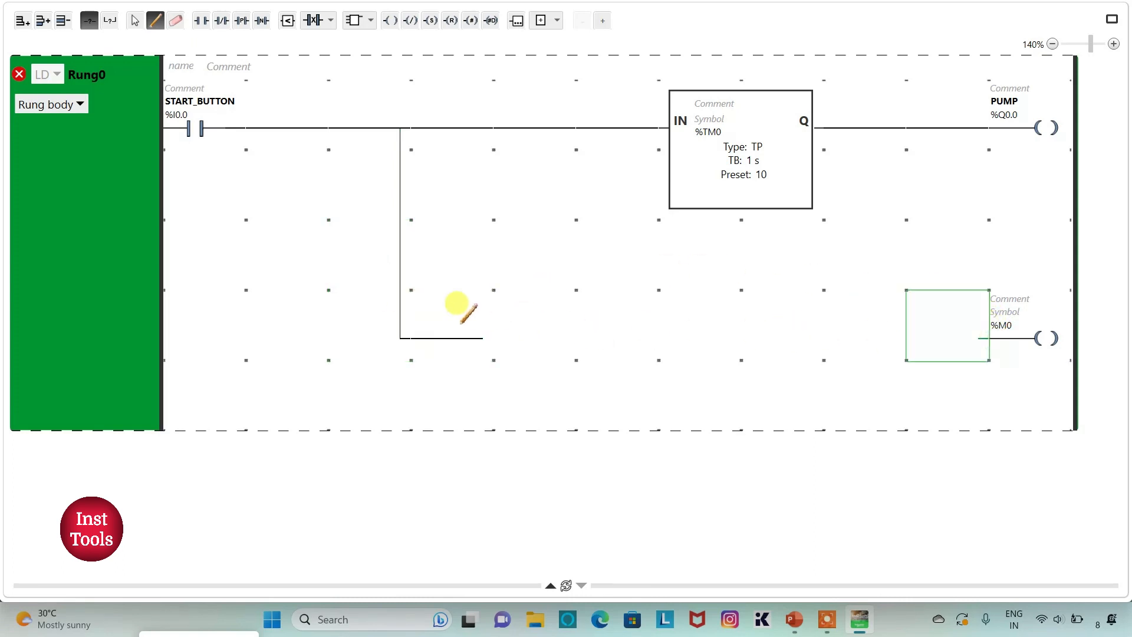
left_click_drag(459, 304, 780, 334)
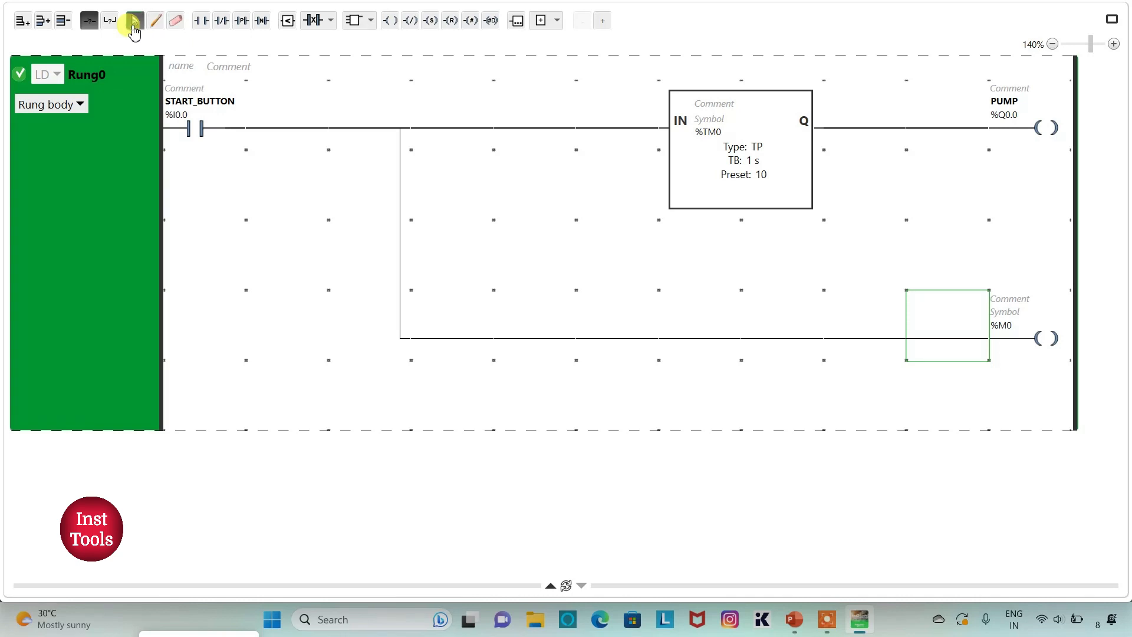
Step: Configure timer %TM1 as TON with 1 s time base and preset 20
left_click(354, 20)
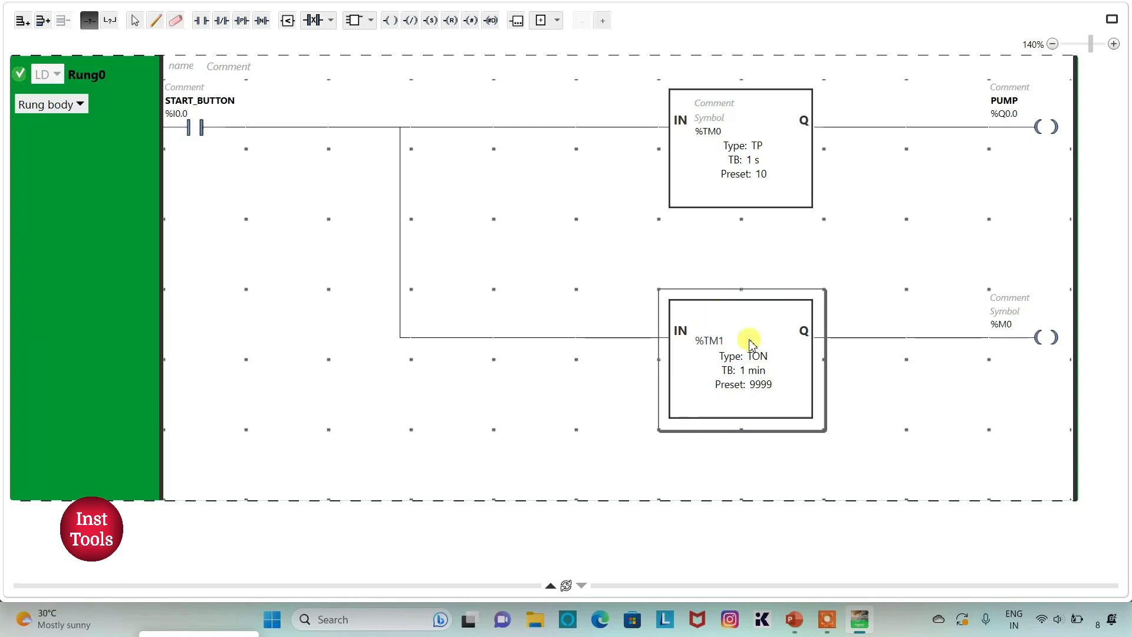
mouse_move(715, 361)
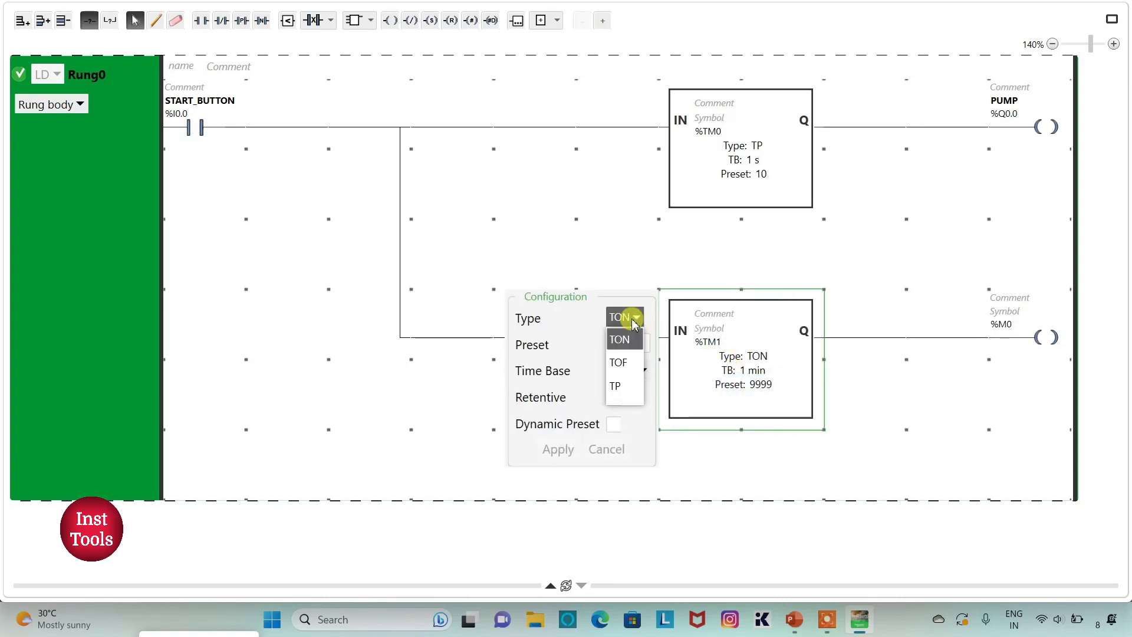
left_click(619, 340)
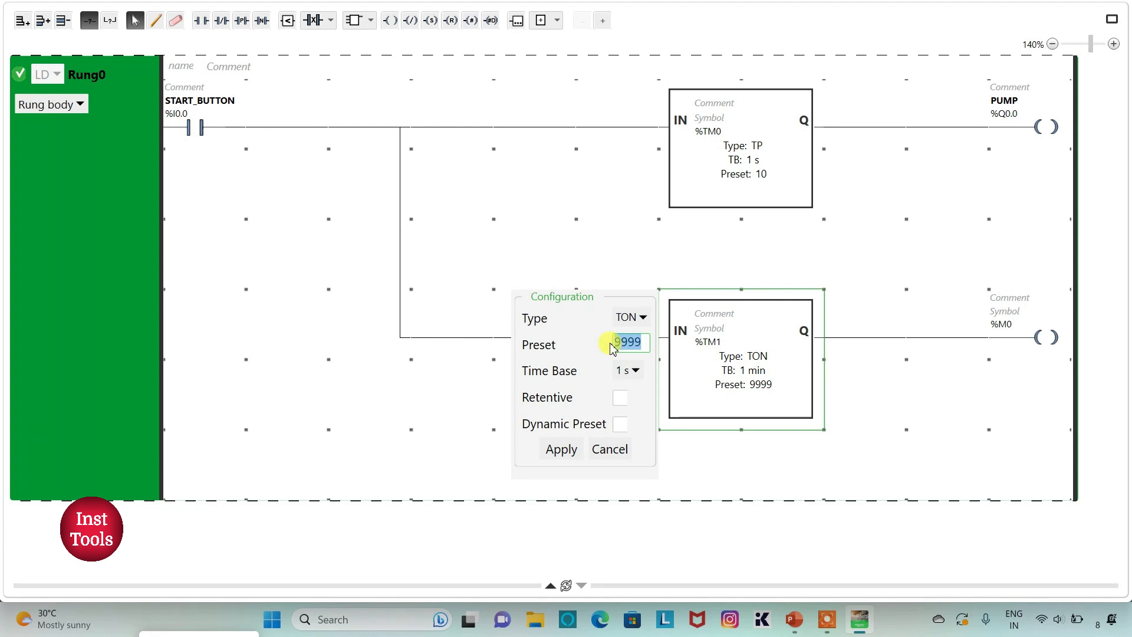
type("20")
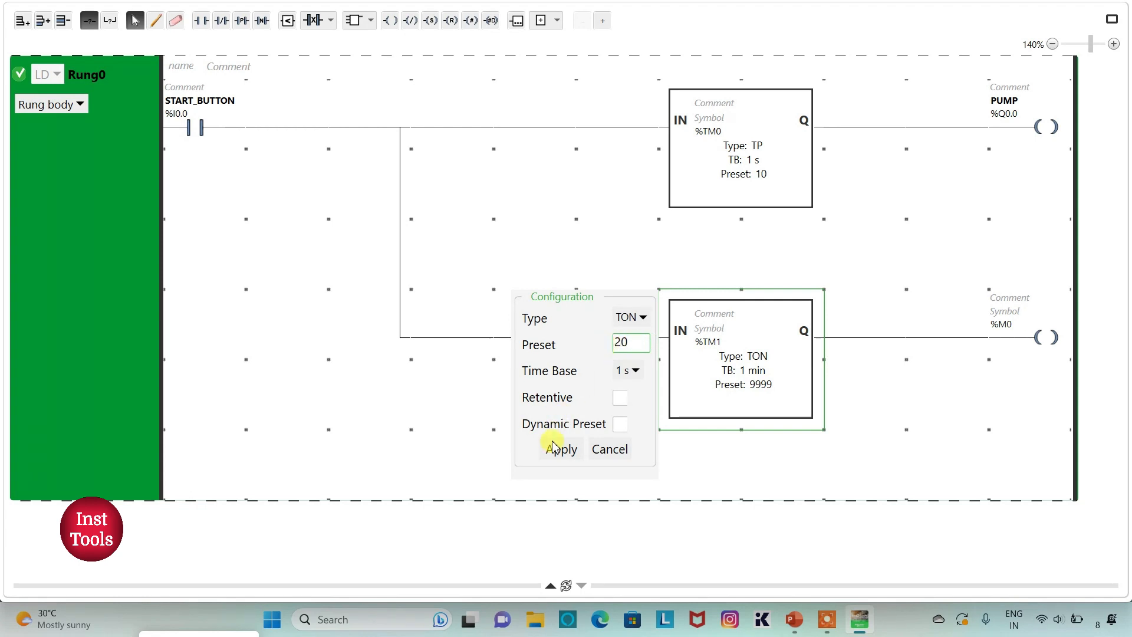
left_click(561, 449)
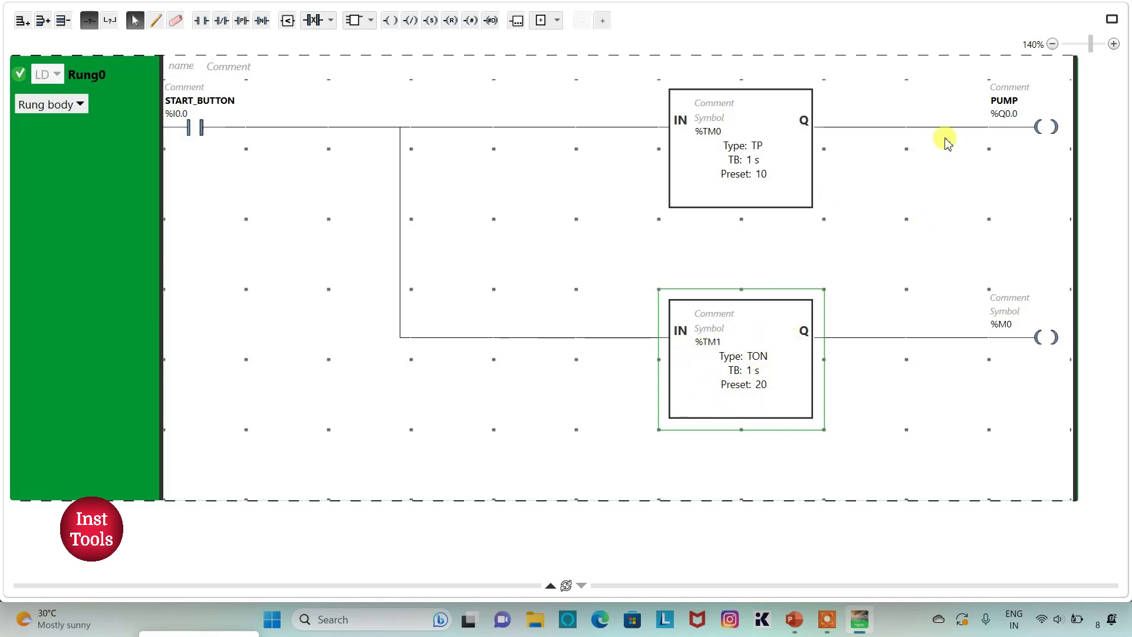
double_click(740, 358)
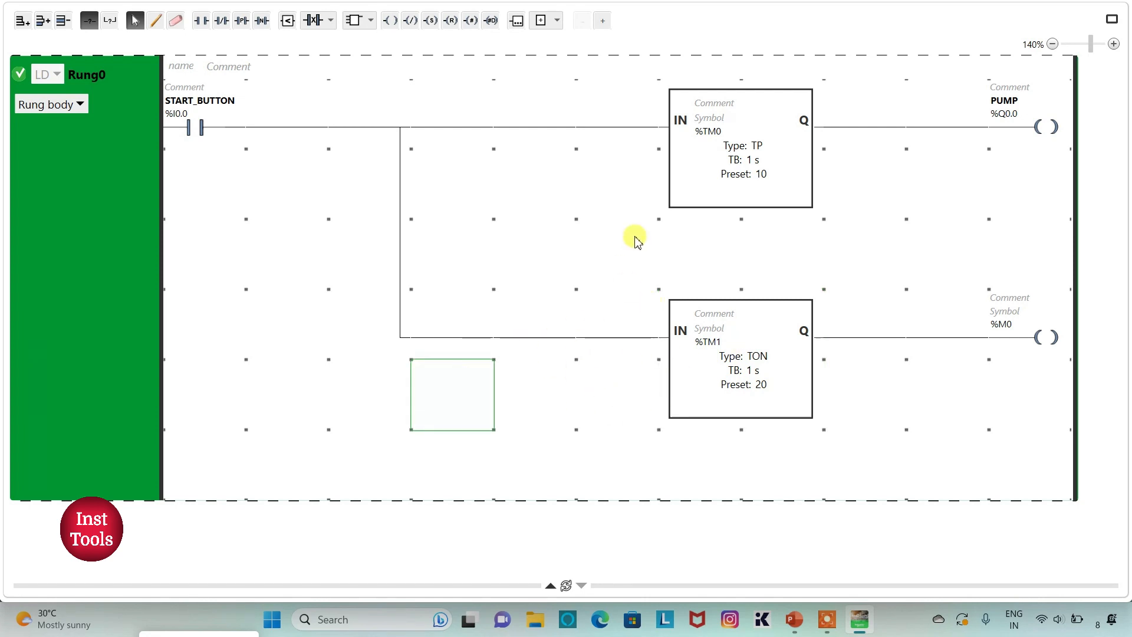
mouse_move(351, 40)
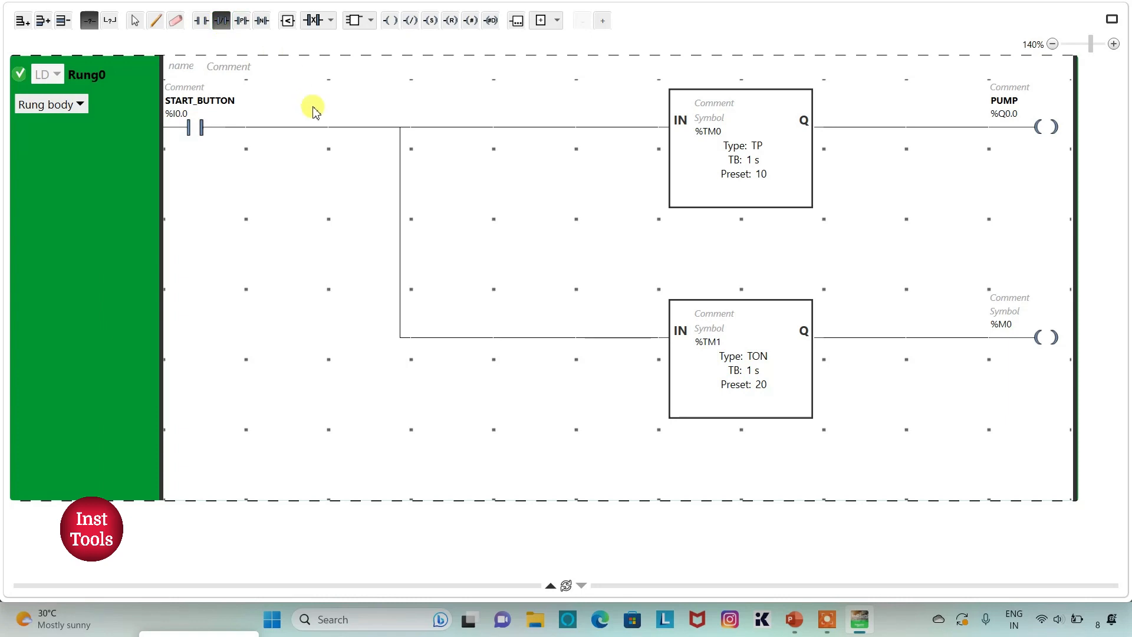
Step: Insert a normally closed contact after START_BUTTON and address it %M0
left_click(222, 20)
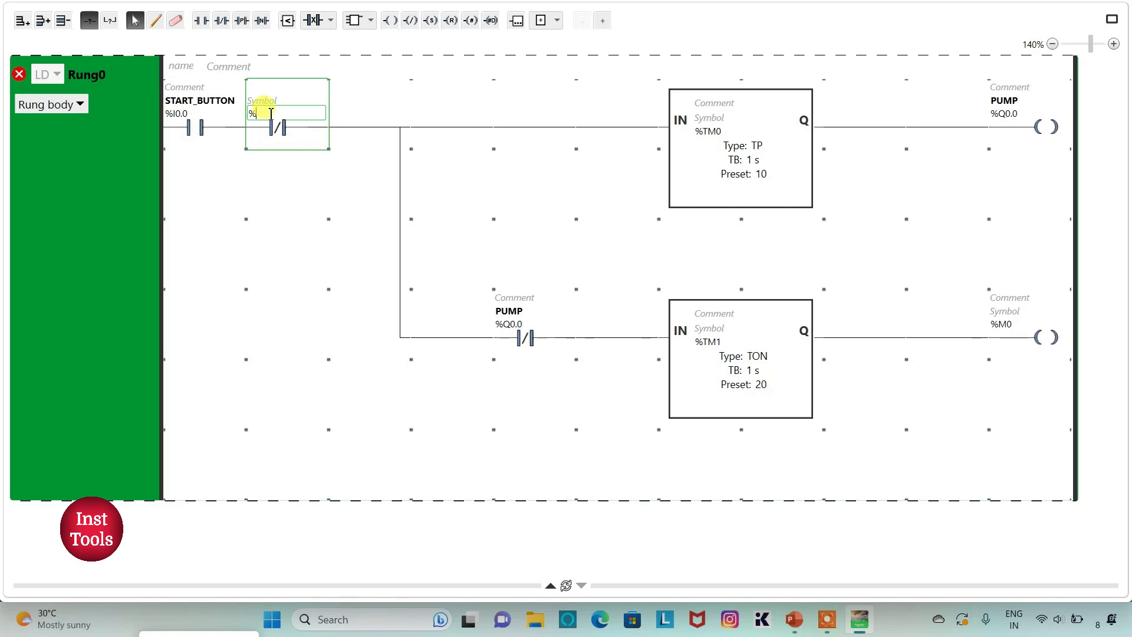
type("%M")
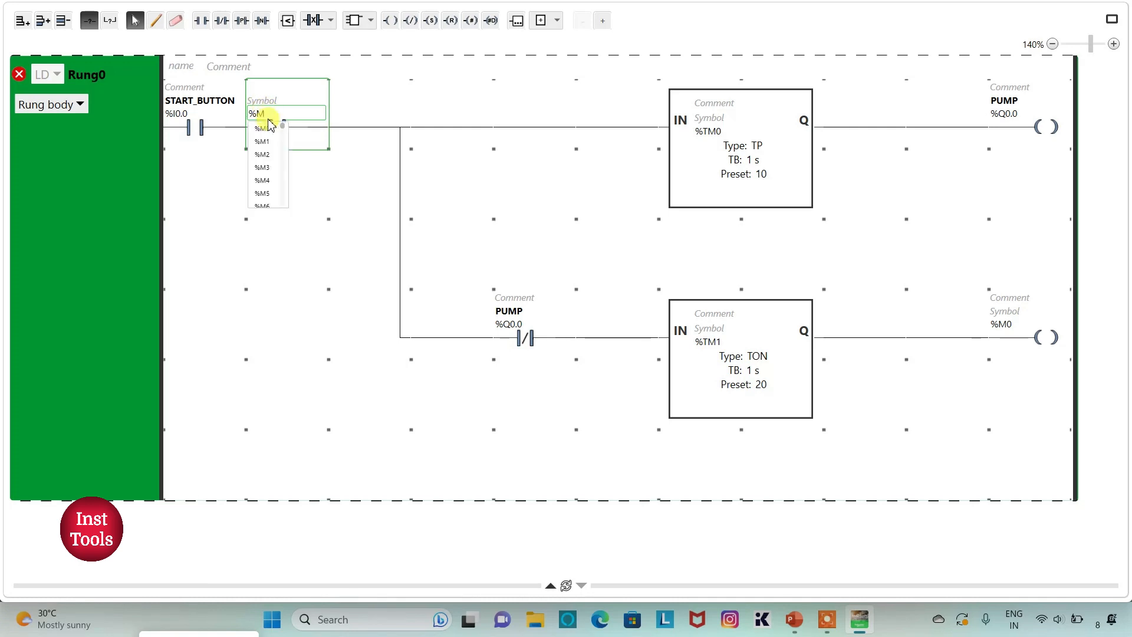
left_click(258, 114)
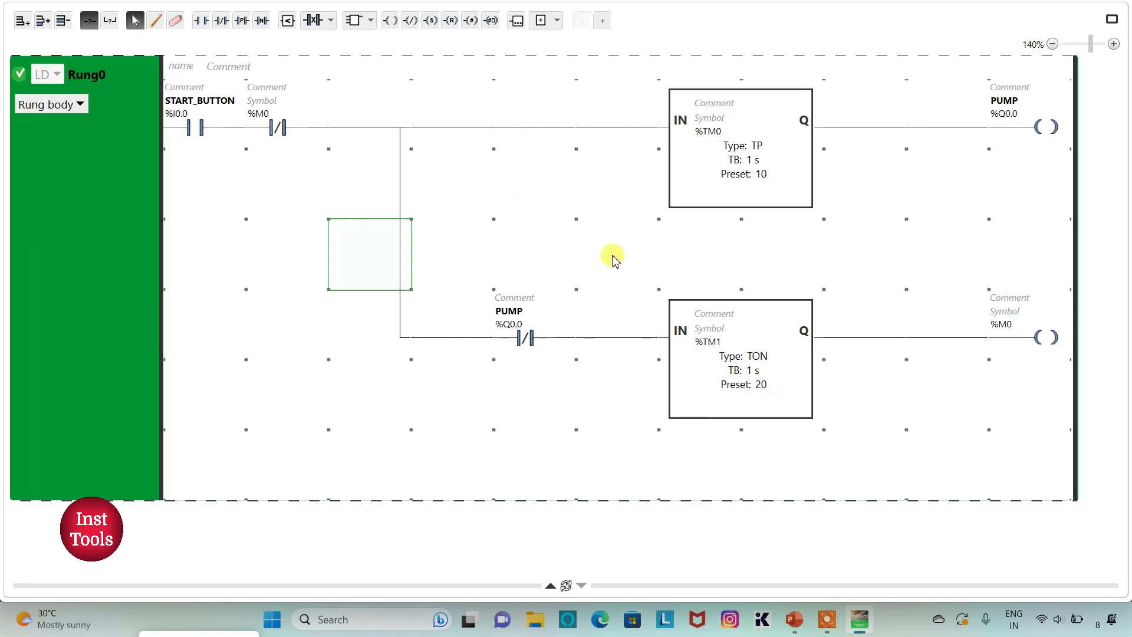
mouse_move(352, 180)
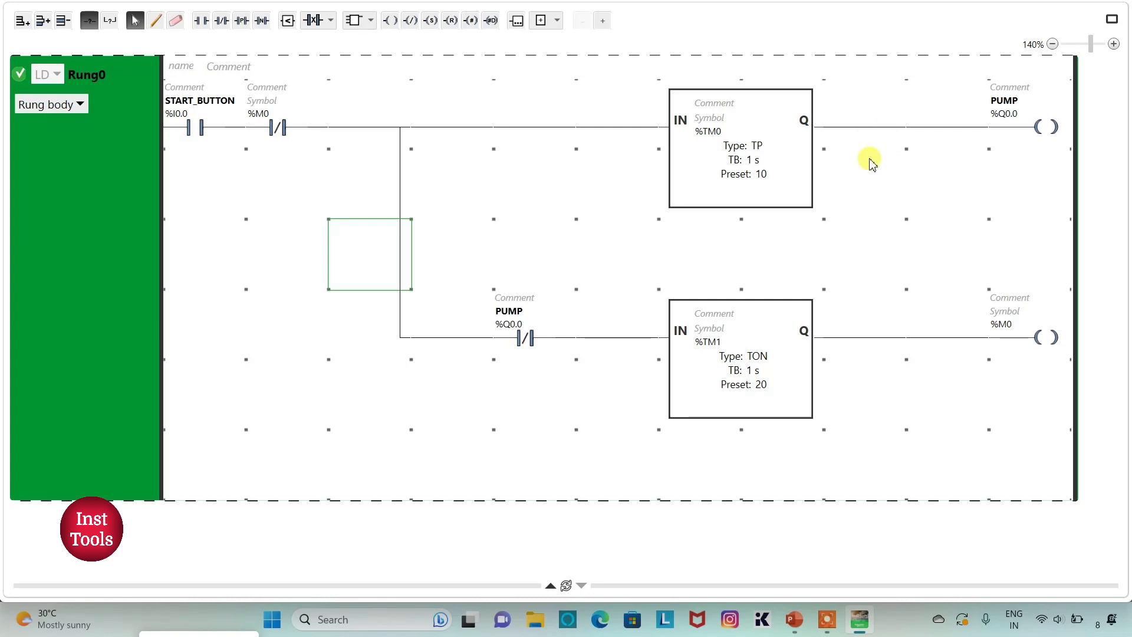
mouse_move(961, 141)
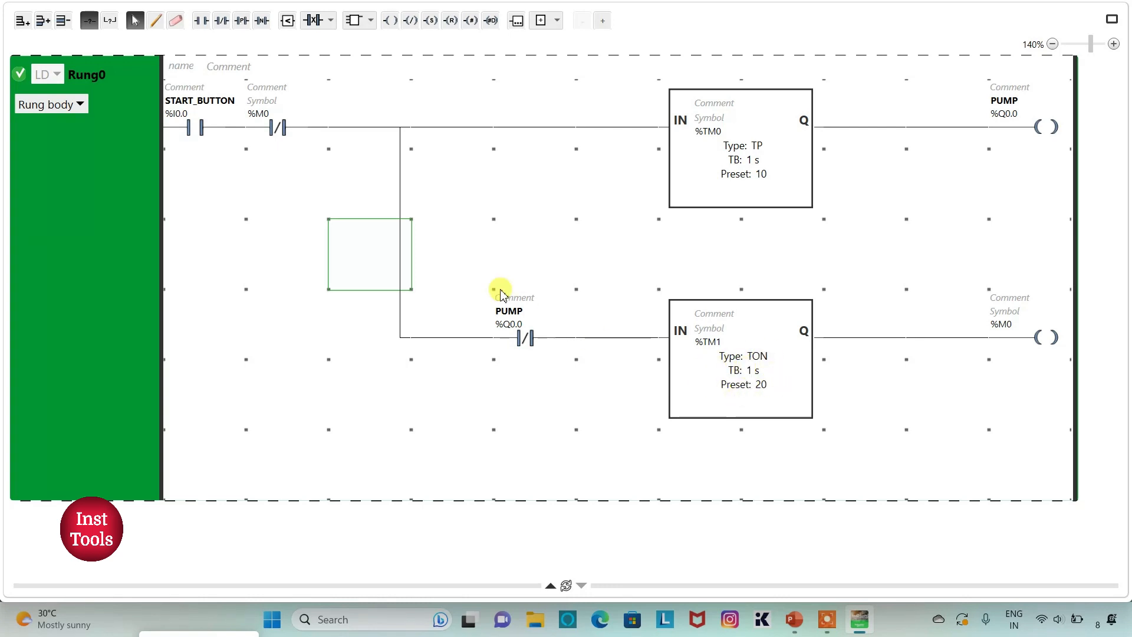
mouse_move(1006, 148)
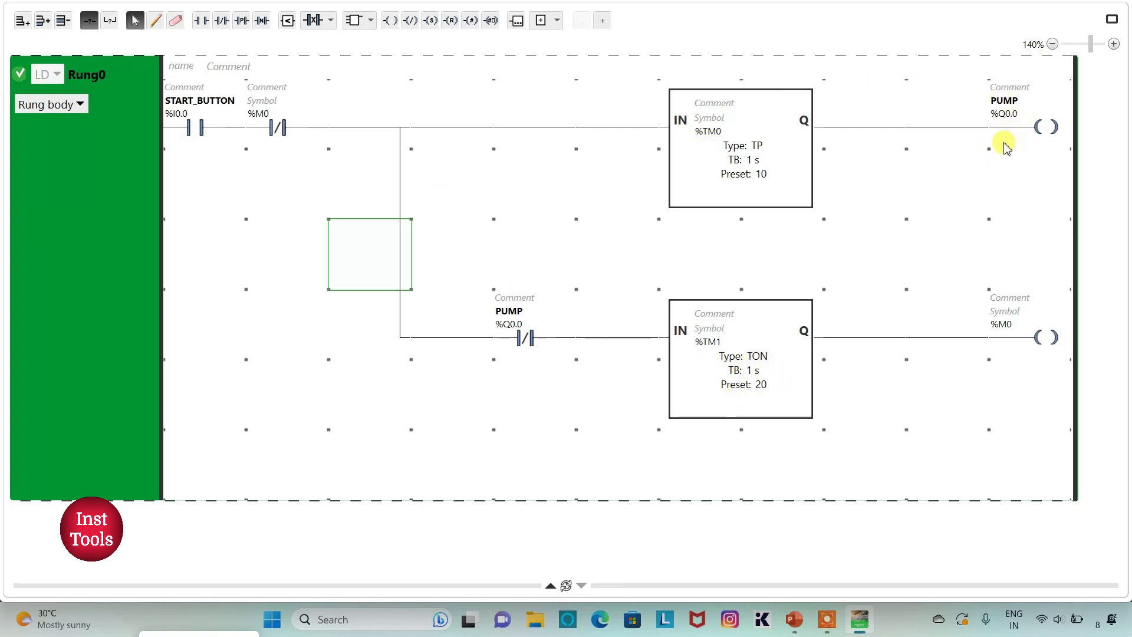
mouse_move(927, 202)
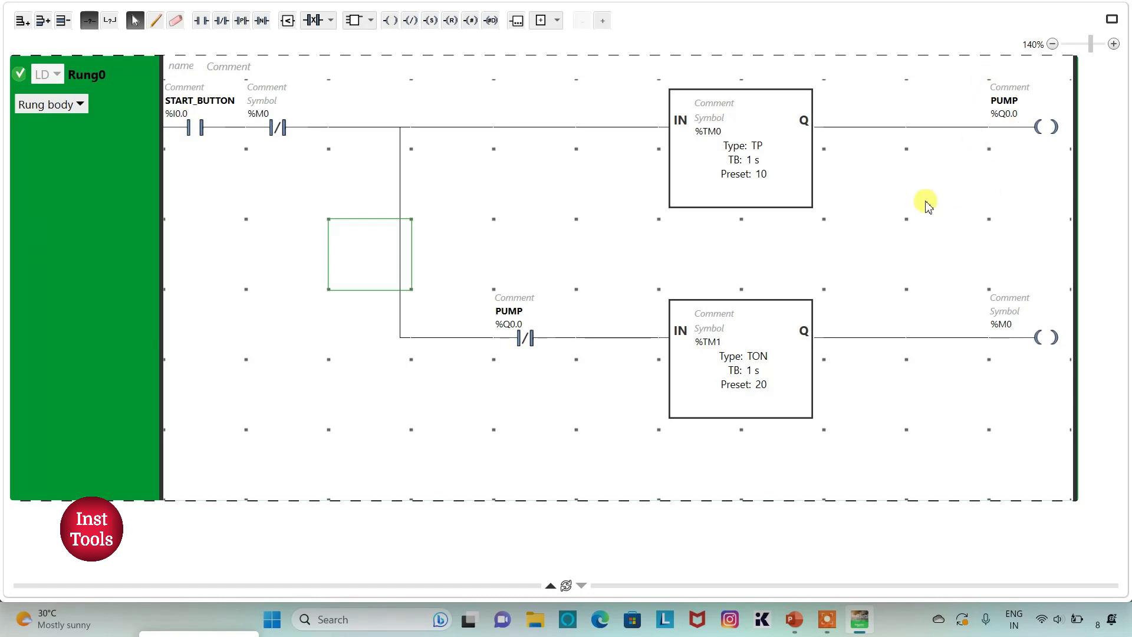
mouse_move(796, 148)
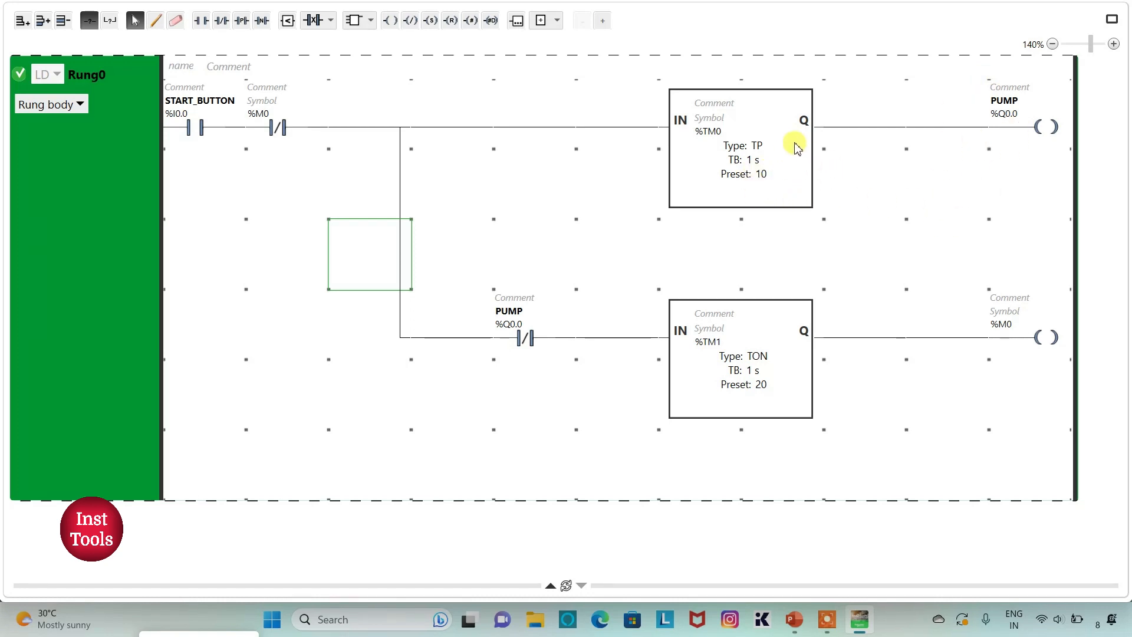
mouse_move(943, 171)
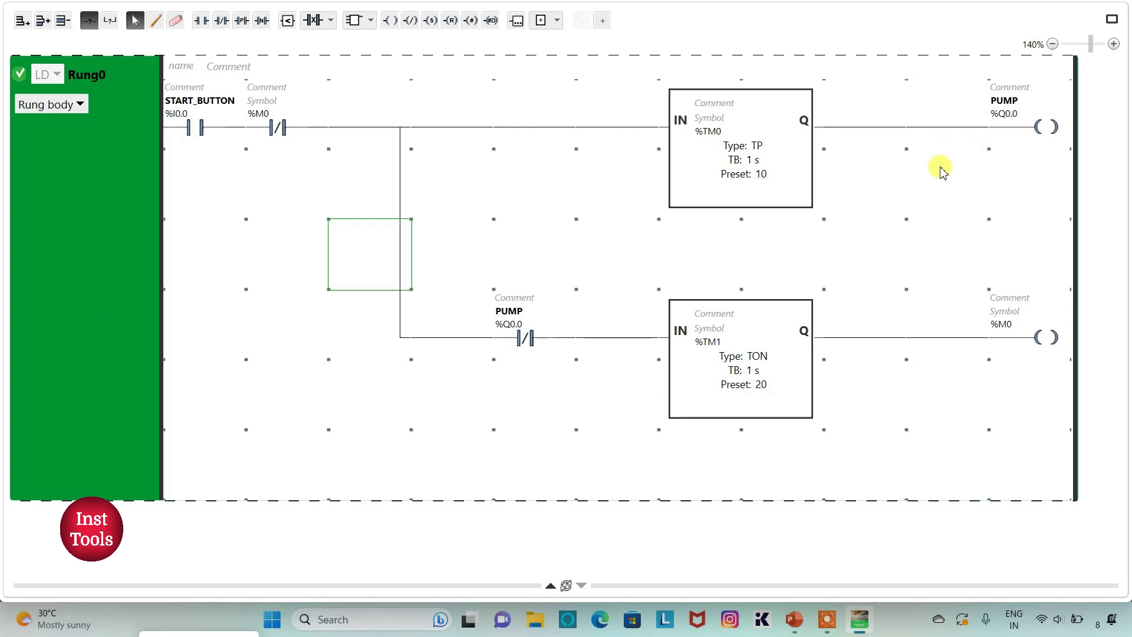
mouse_move(798, 380)
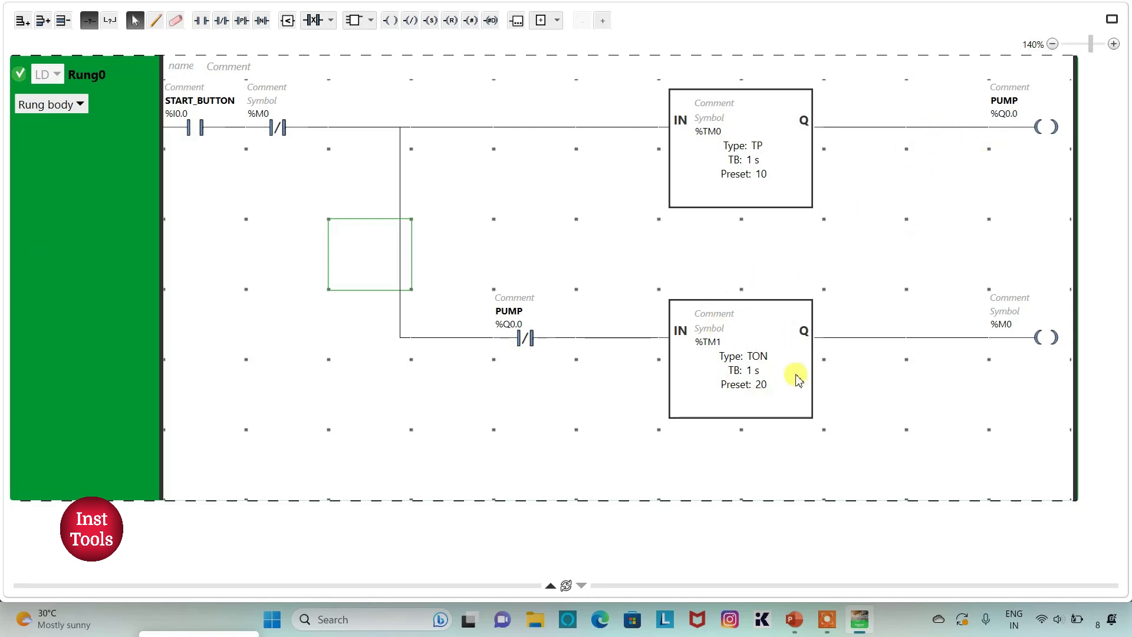
mouse_move(809, 240)
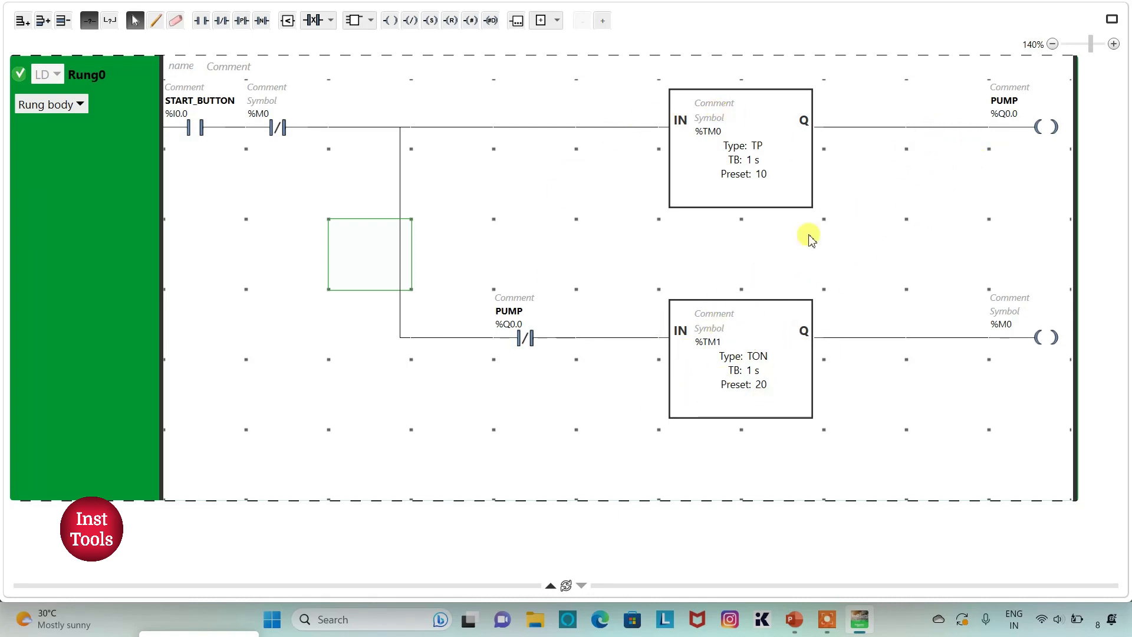
mouse_move(1110, 20)
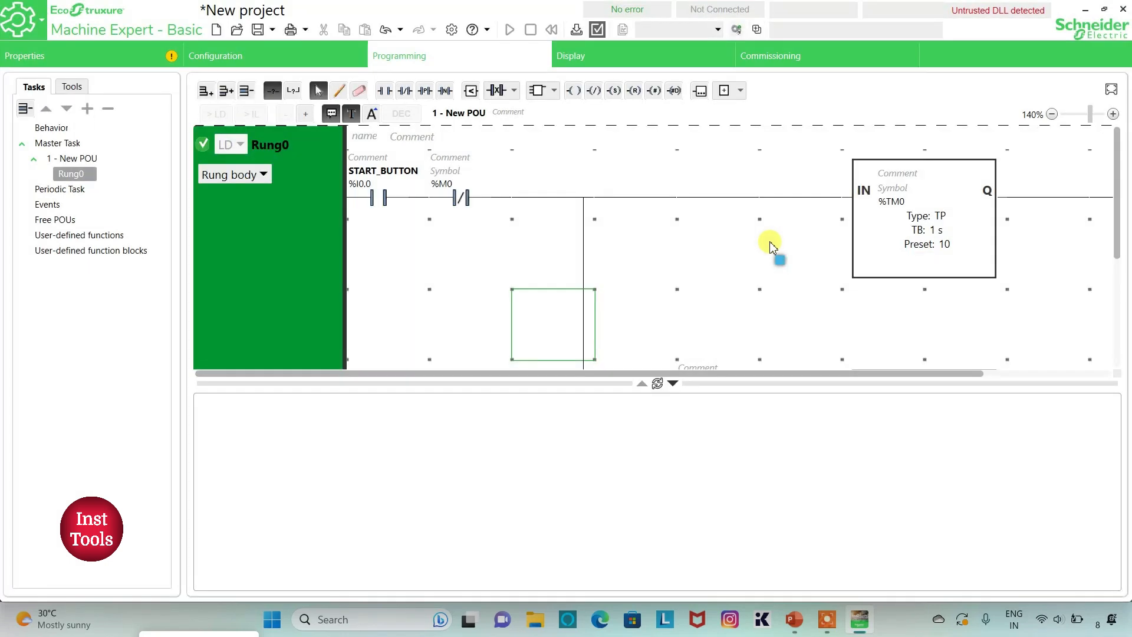
Step: Launch the TM221C24R simulator, log in, download the application and start the controller
left_click(771, 55)
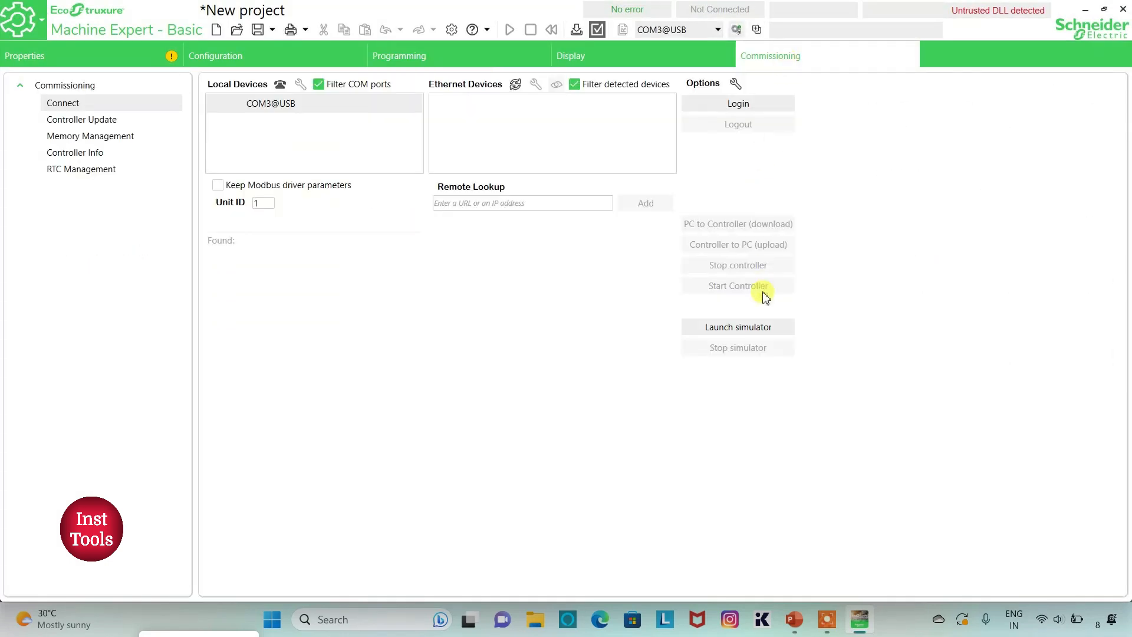
left_click(737, 326)
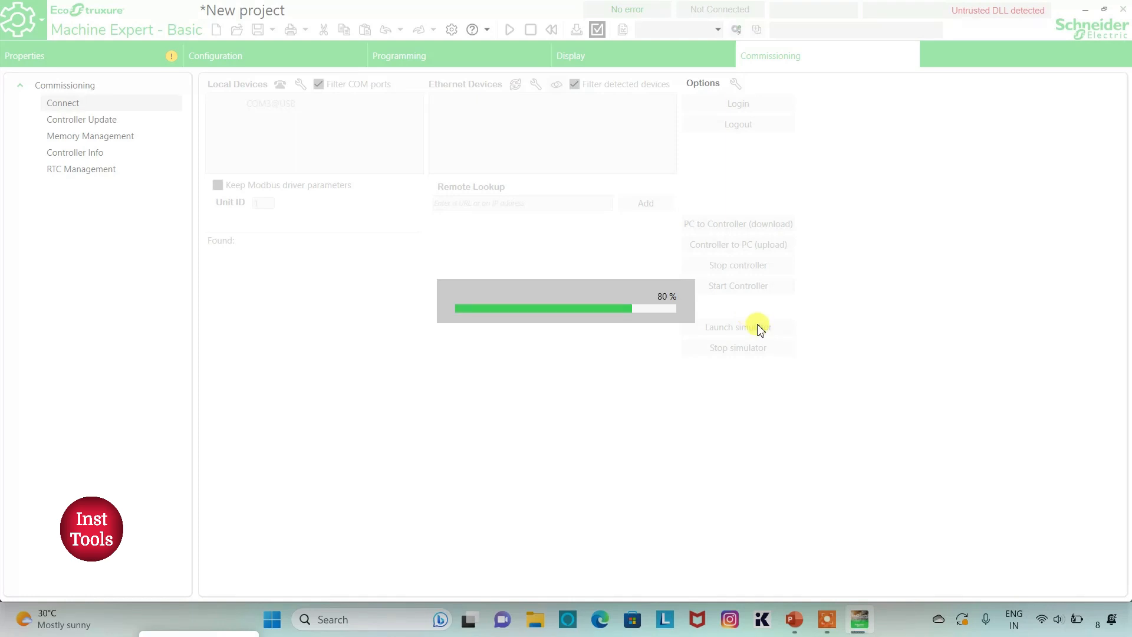
left_click(737, 326)
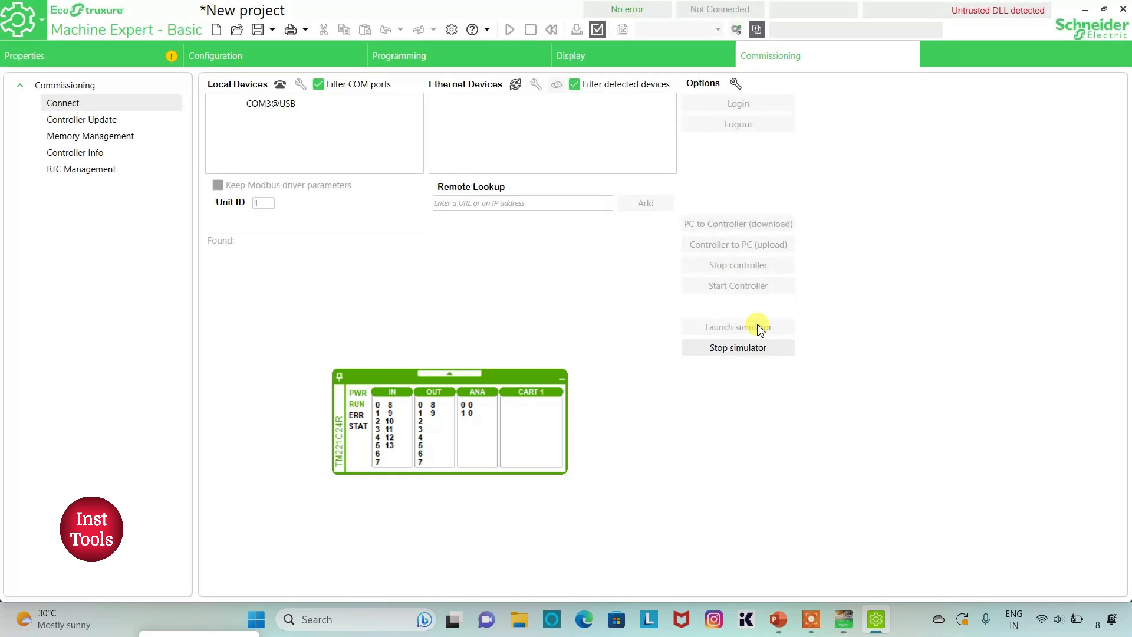
left_click(738, 326)
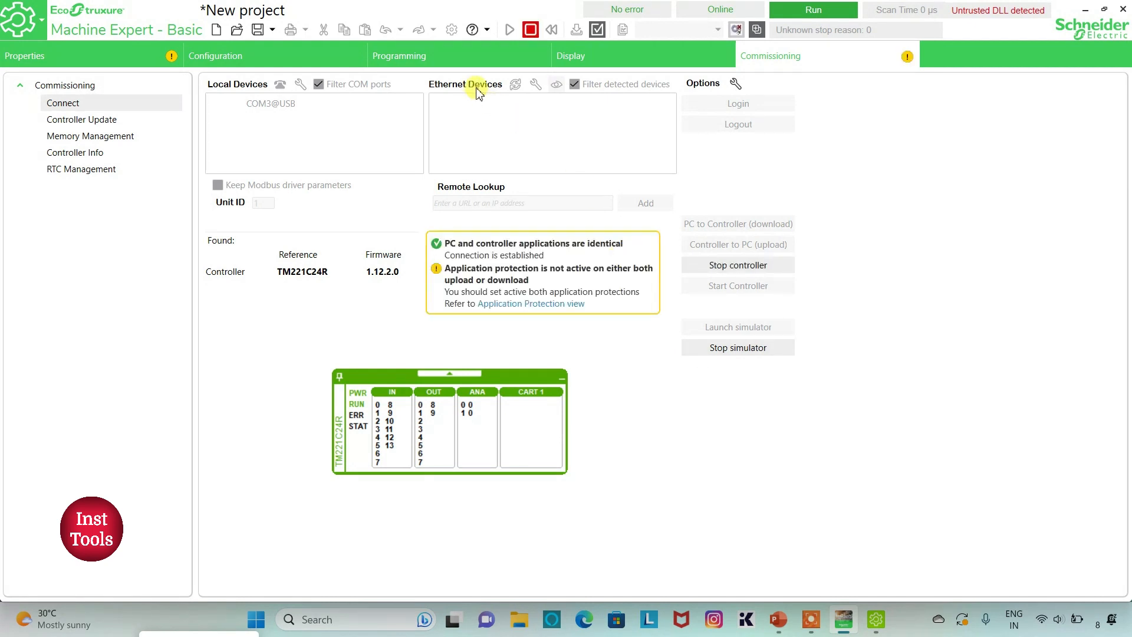
Step: Return to Programming to watch PUMP energised and %TM0 counting toward 10
left_click(399, 56)
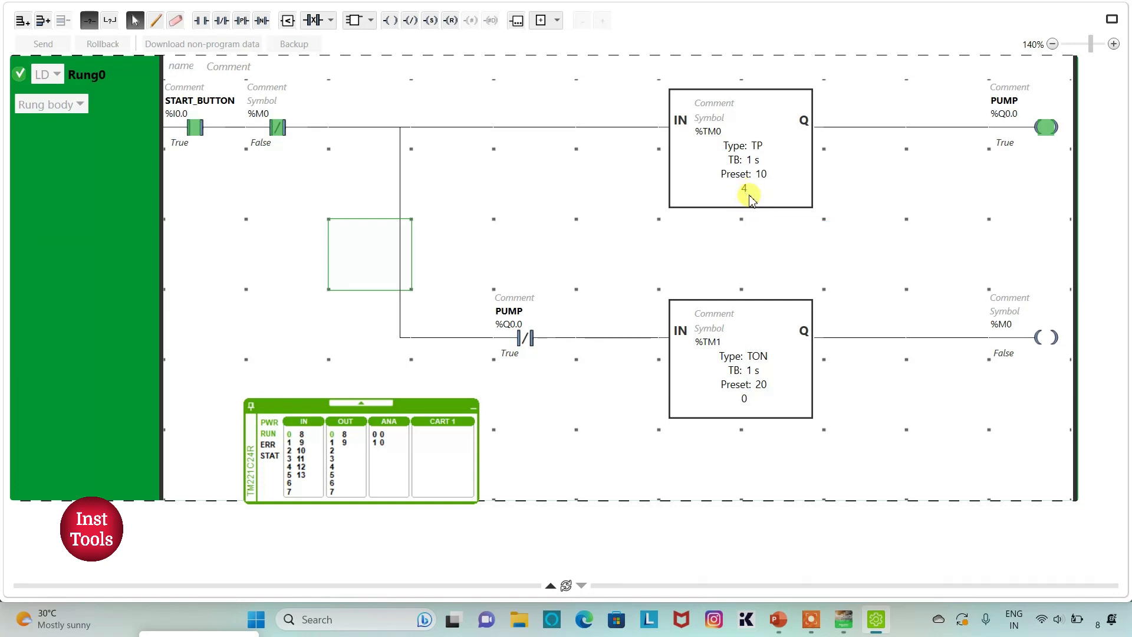
mouse_move(751, 195)
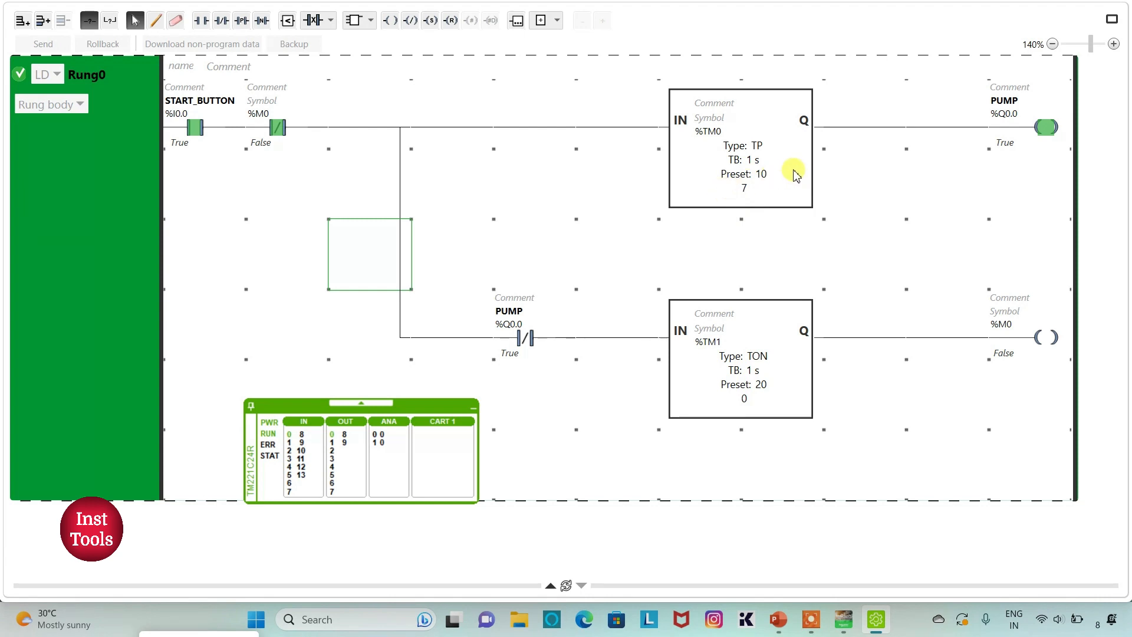
mouse_move(782, 182)
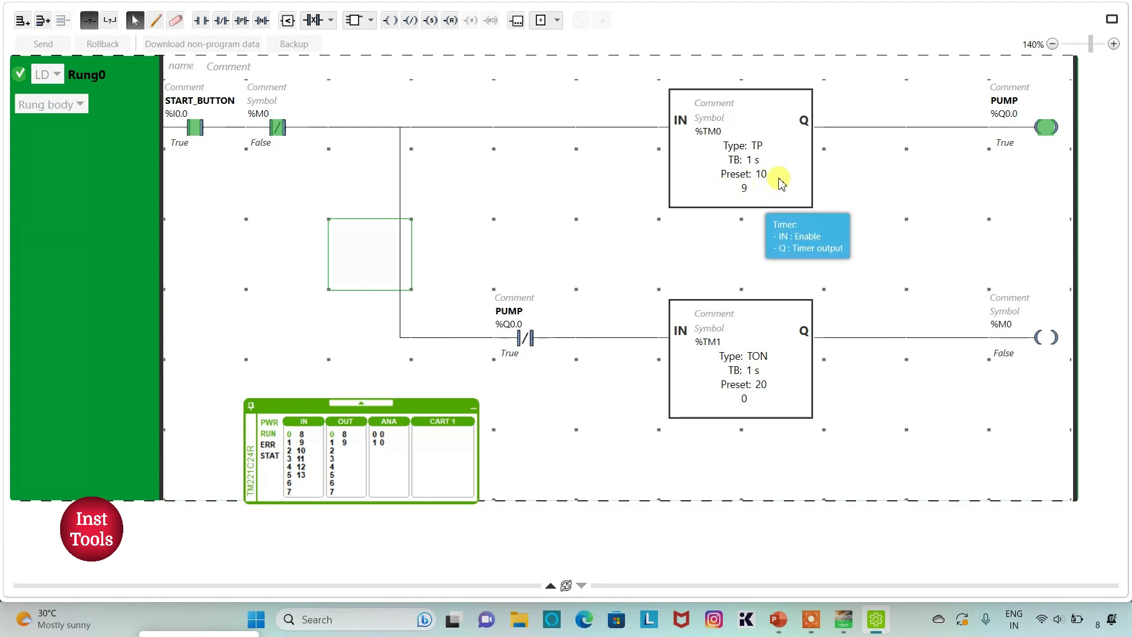